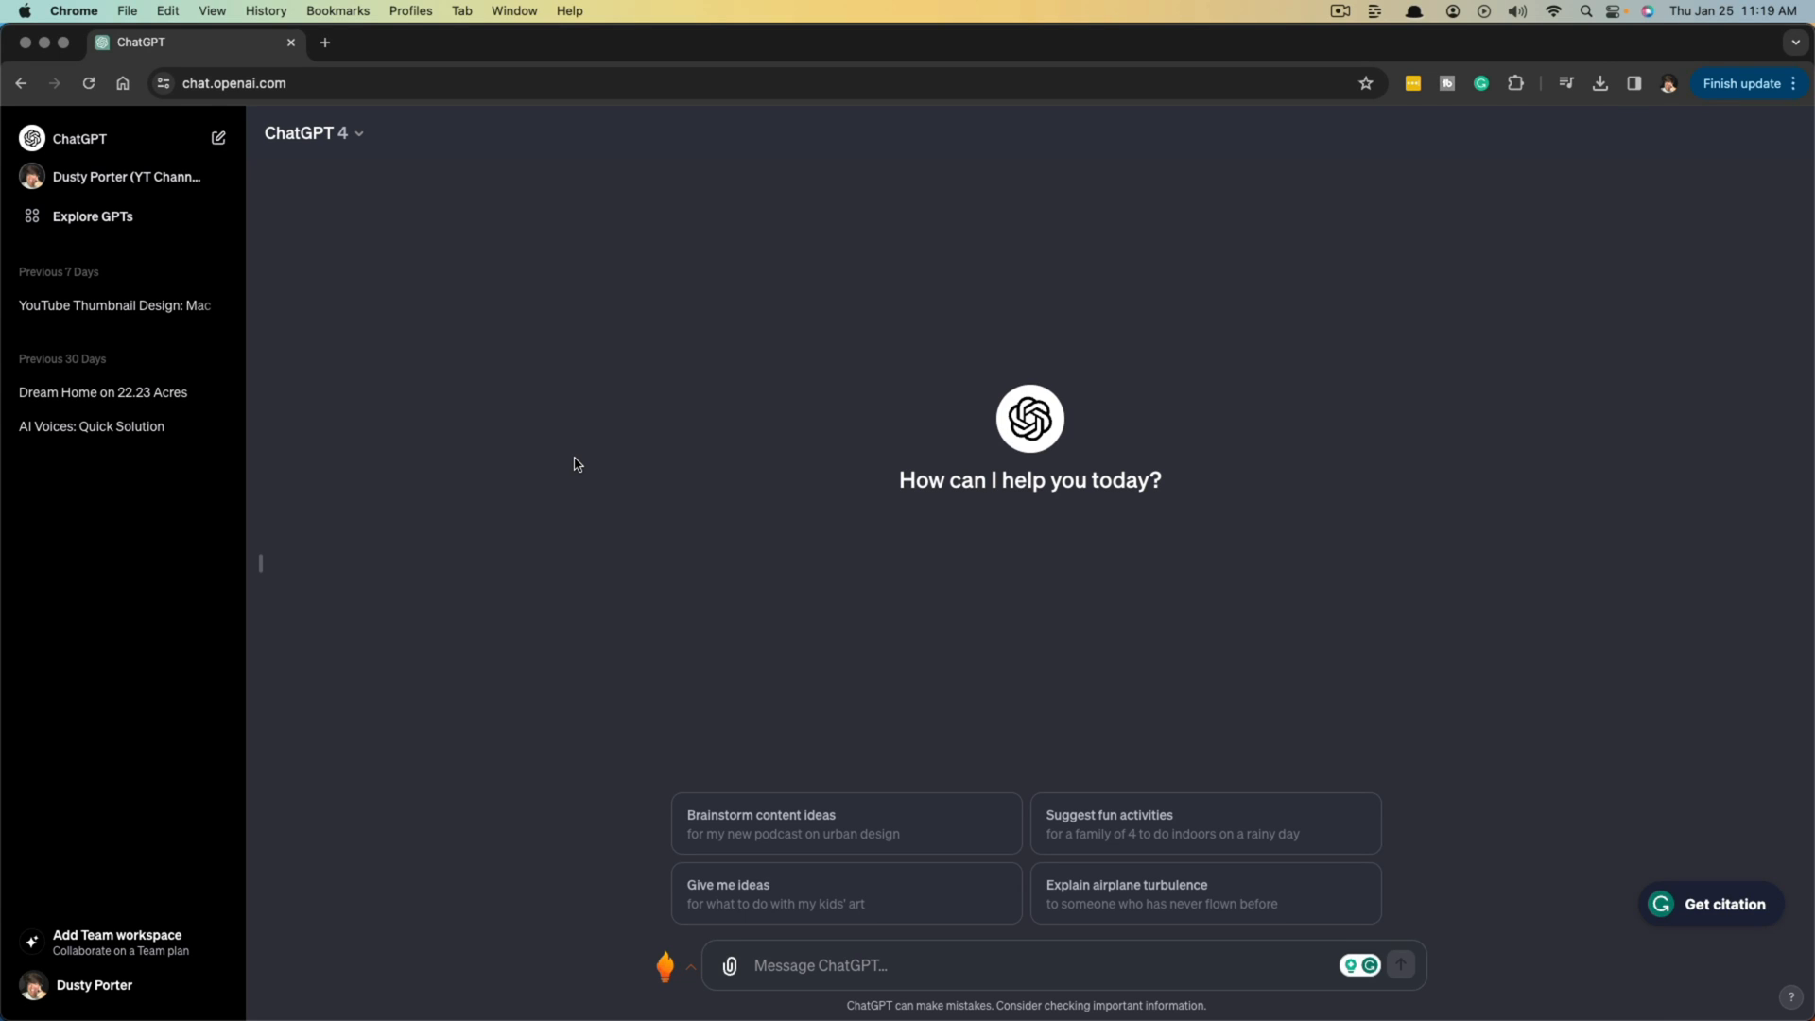
mouse_move(320, 290)
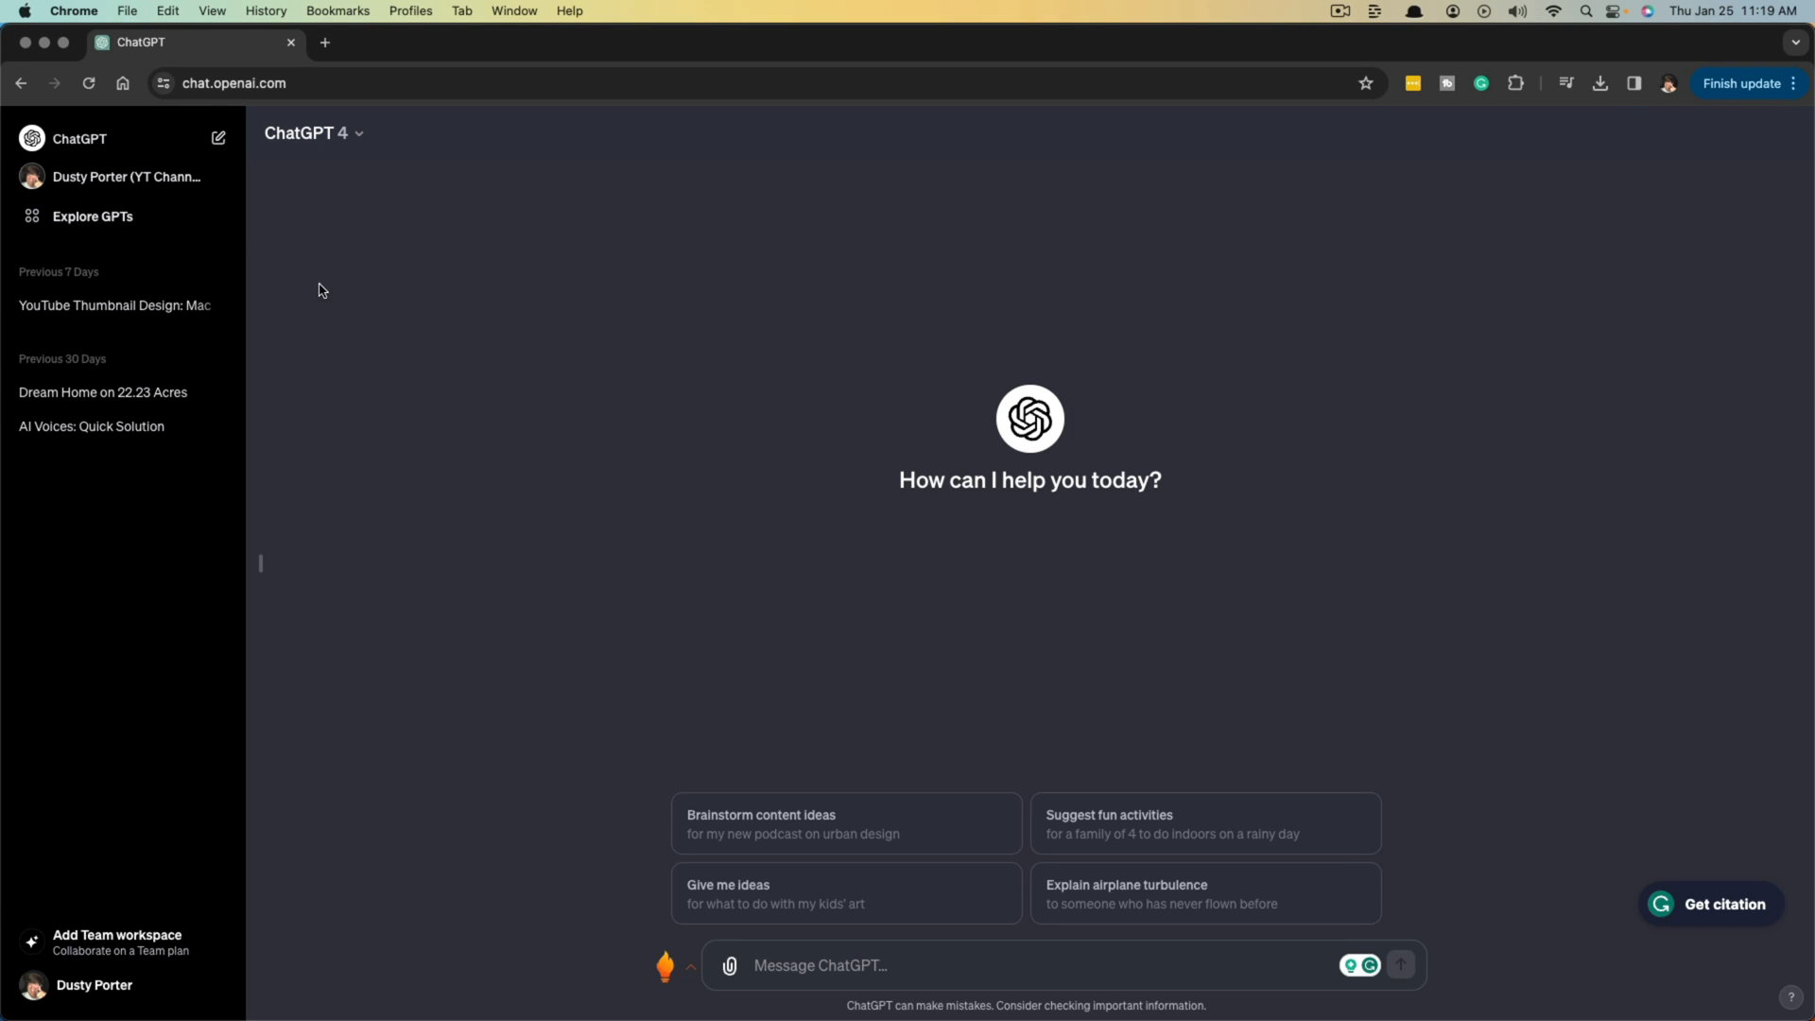
mouse_move(164, 328)
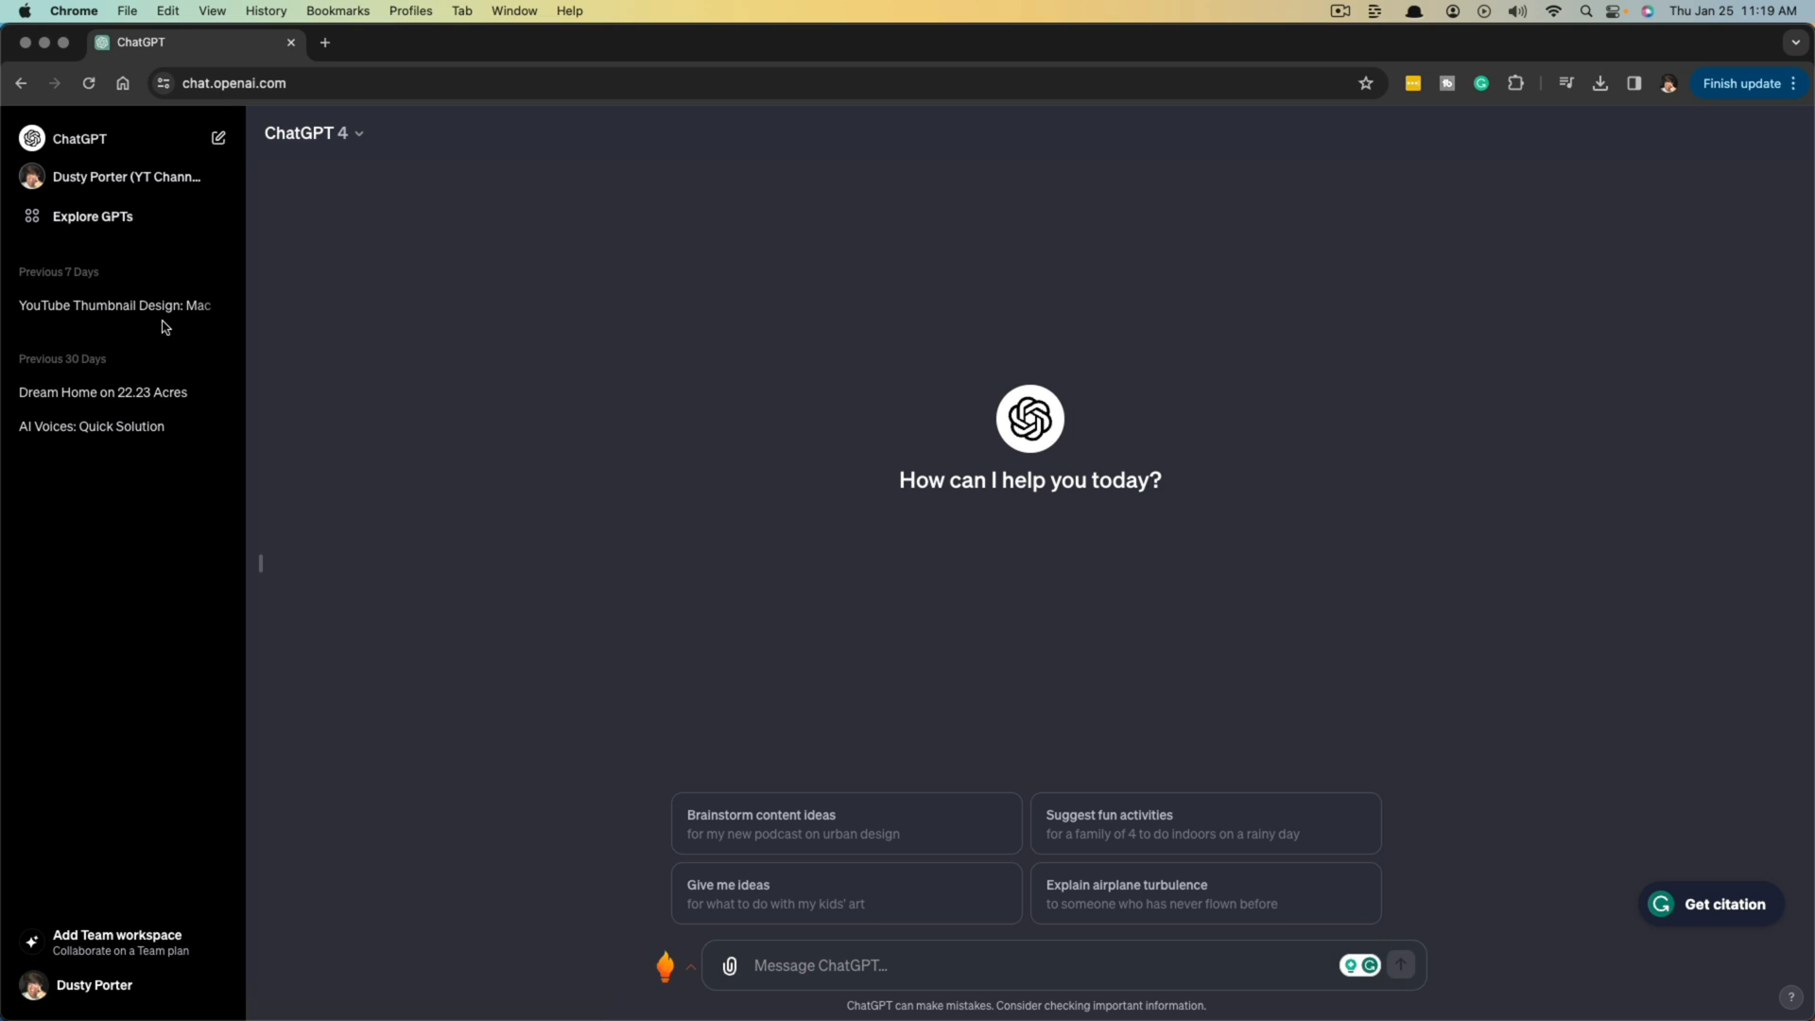
mouse_move(68, 785)
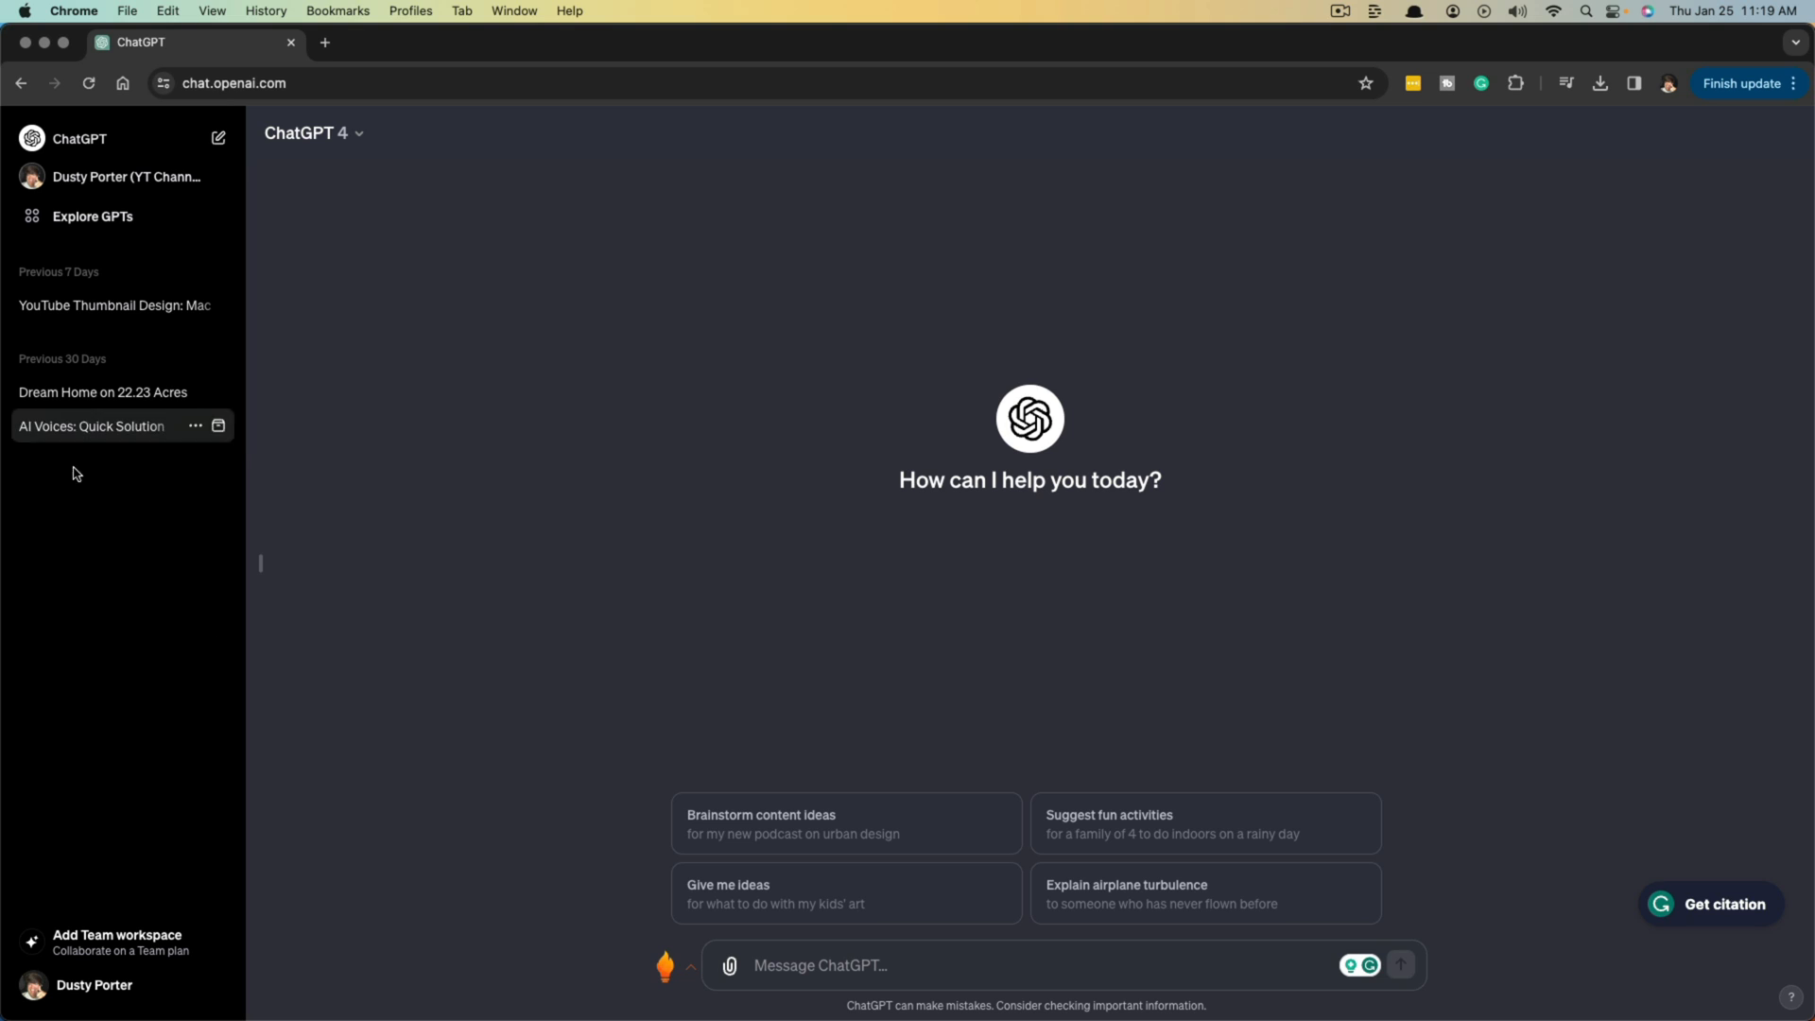
mouse_move(112, 530)
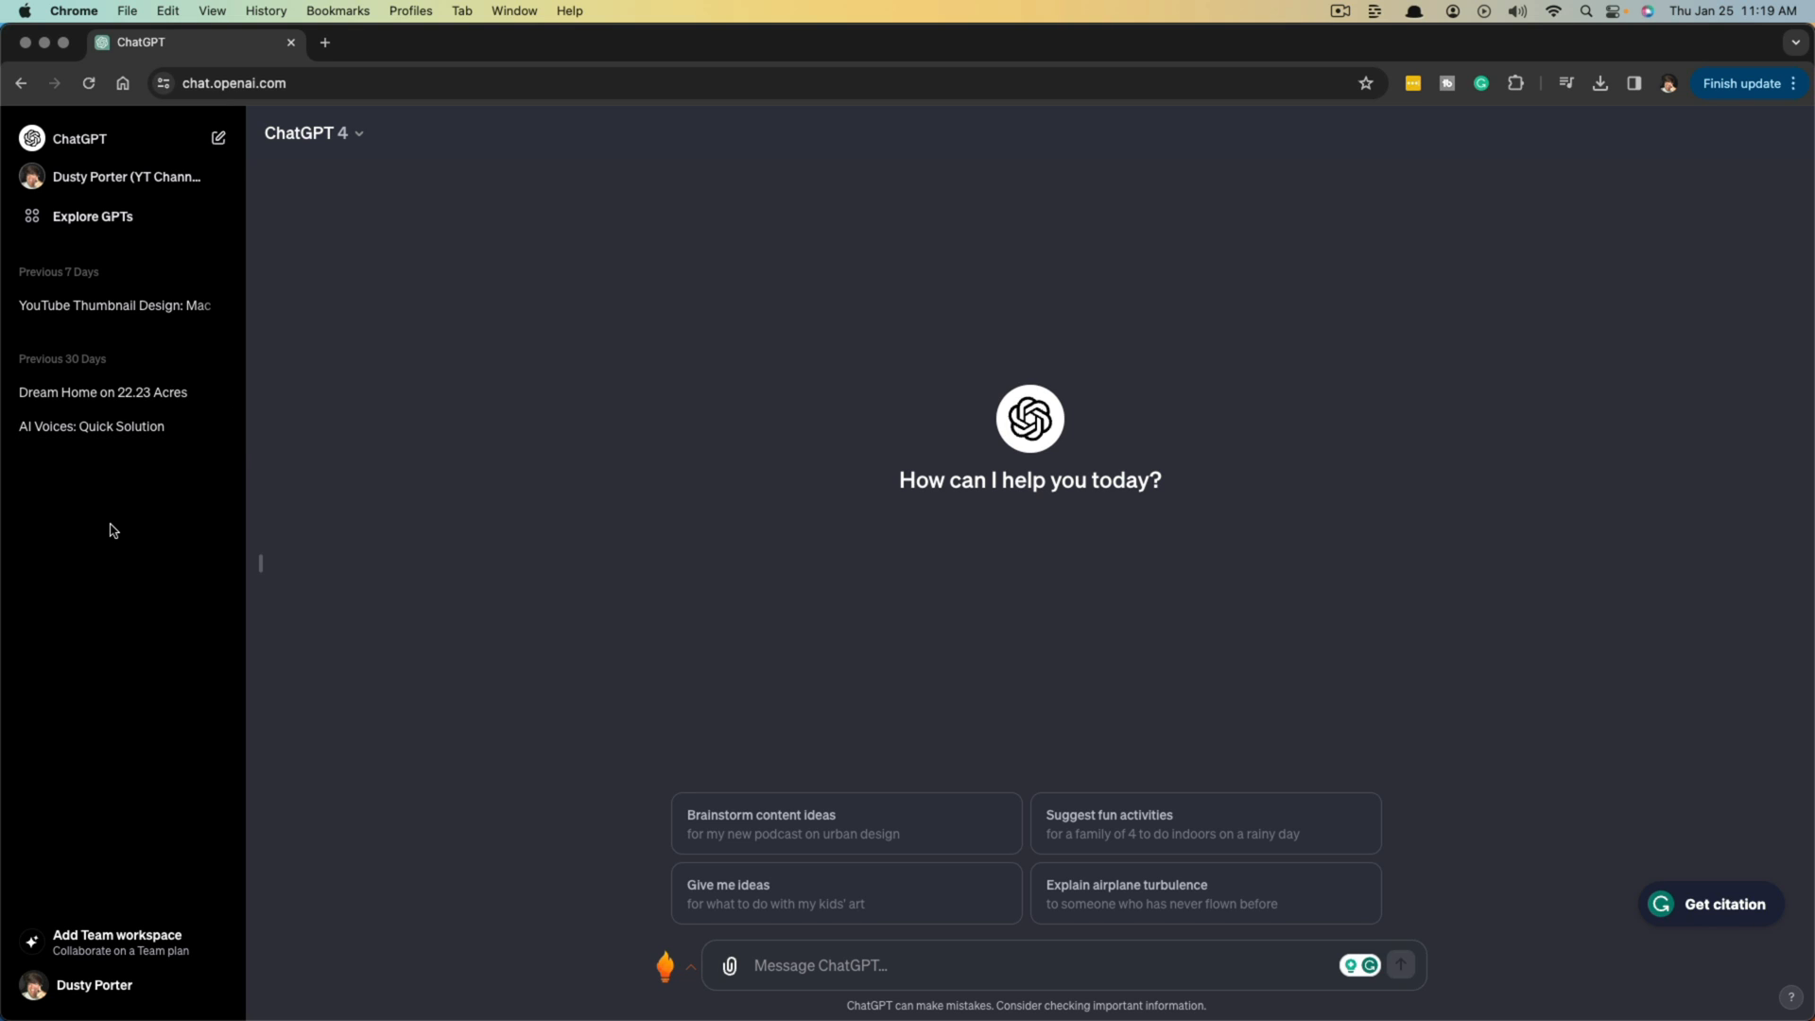
mouse_move(339, 359)
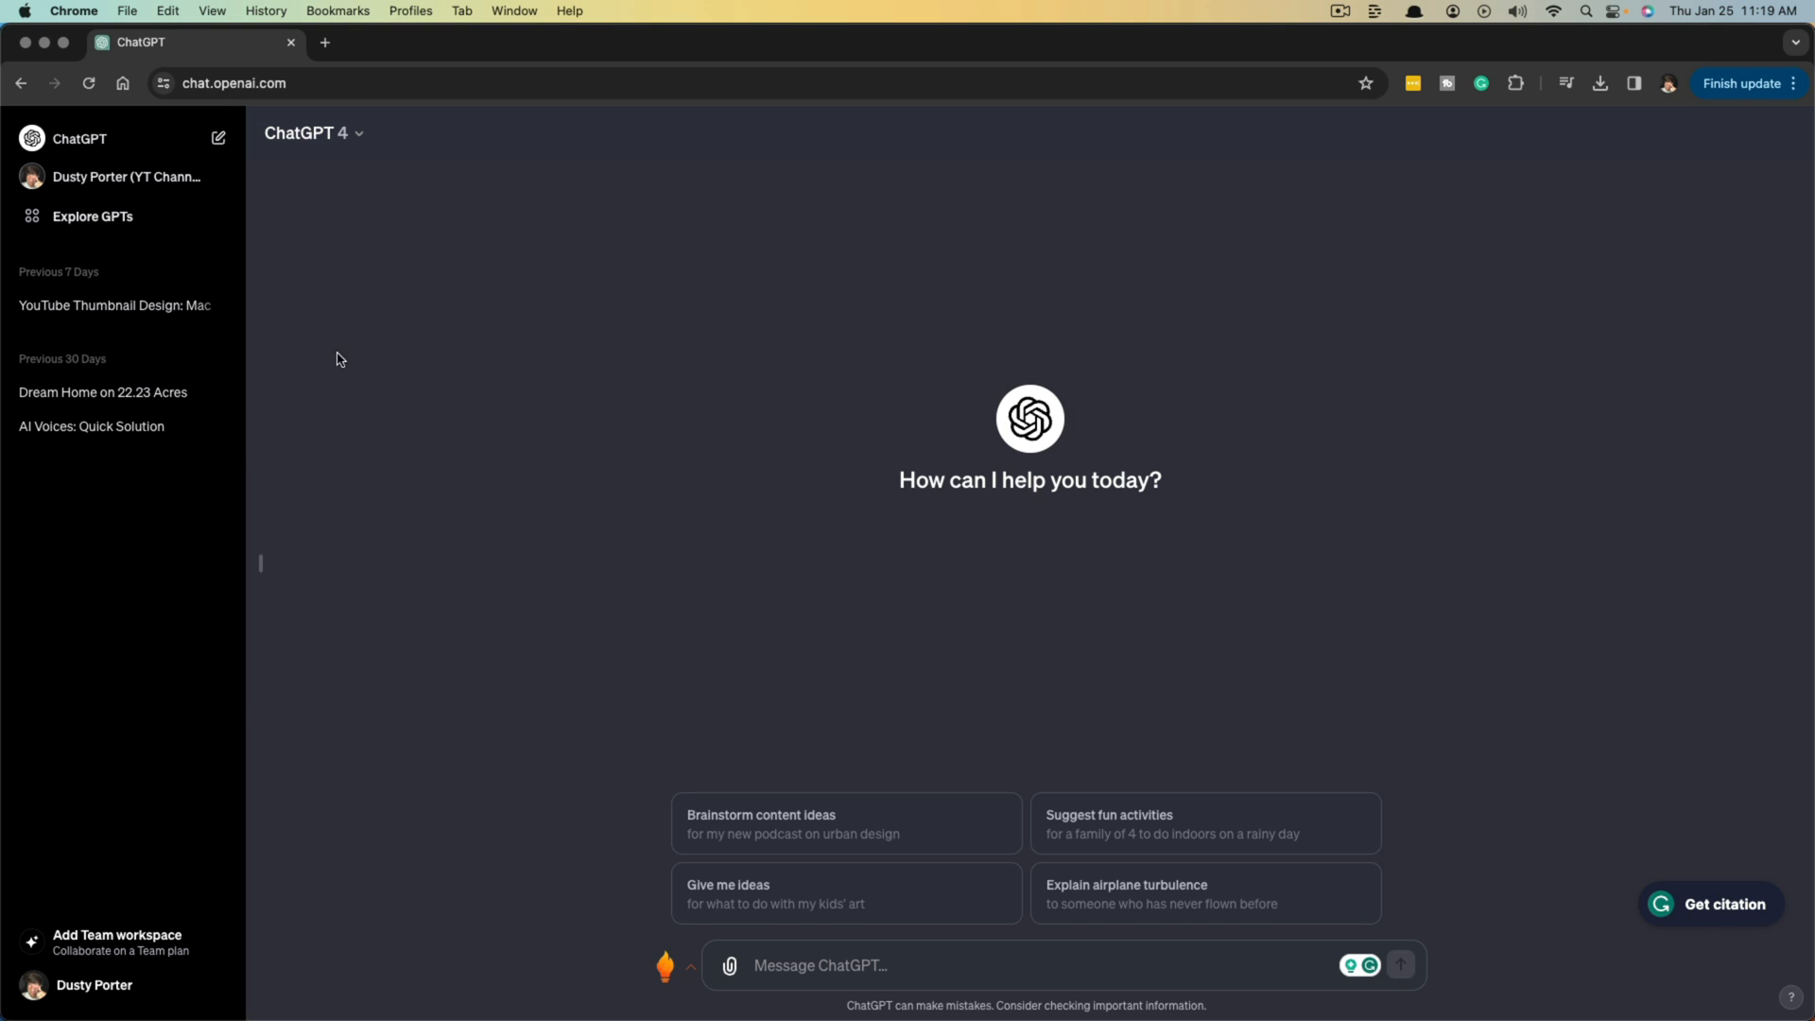
mouse_move(267, 454)
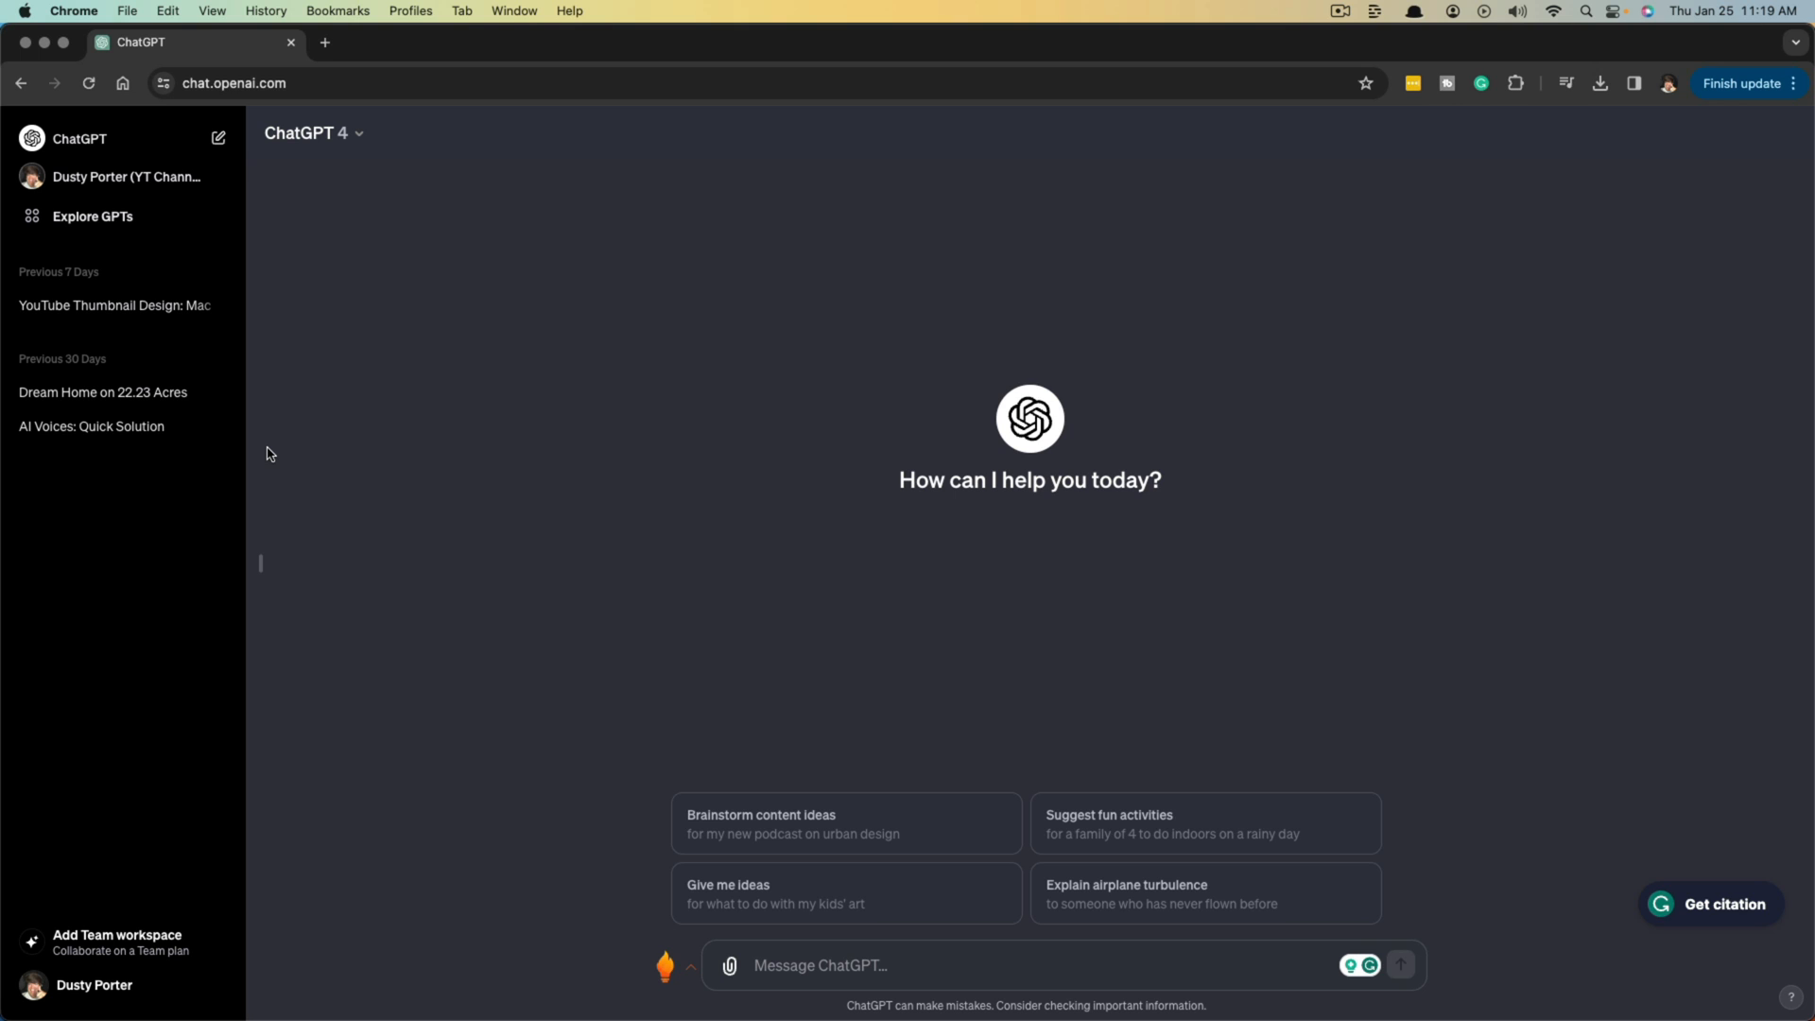
mouse_move(51, 707)
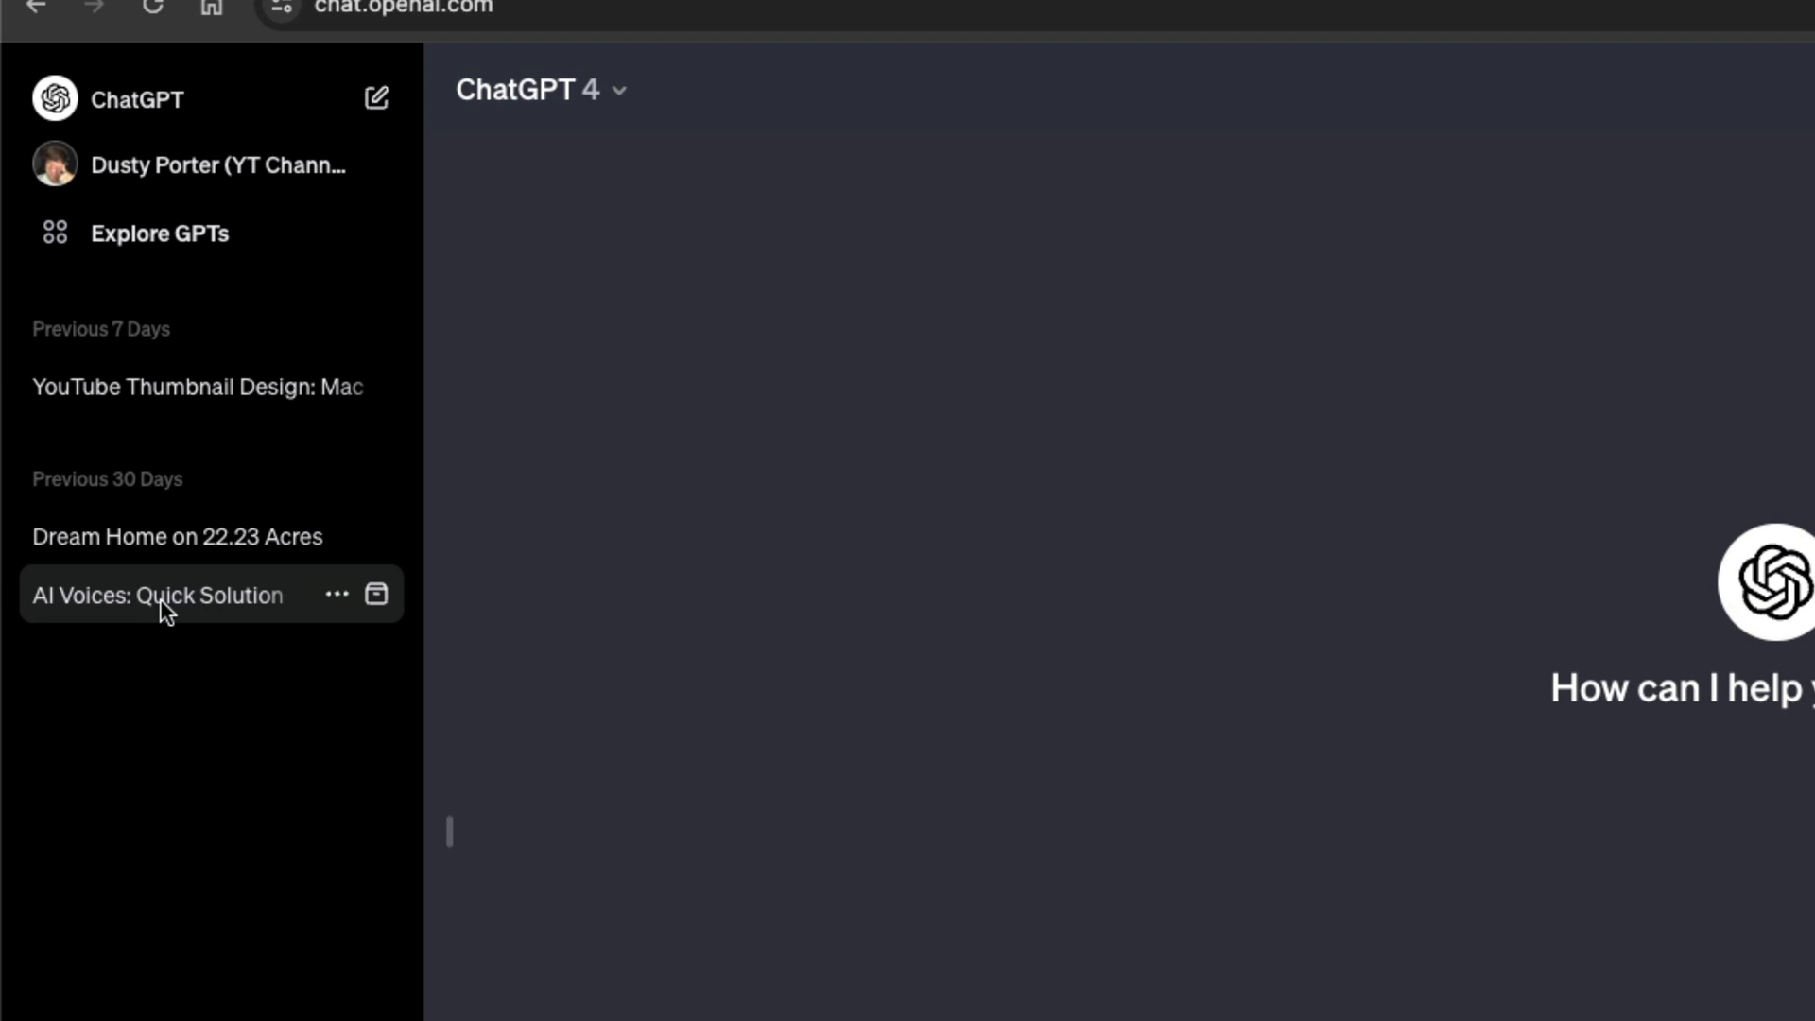
mouse_move(335, 600)
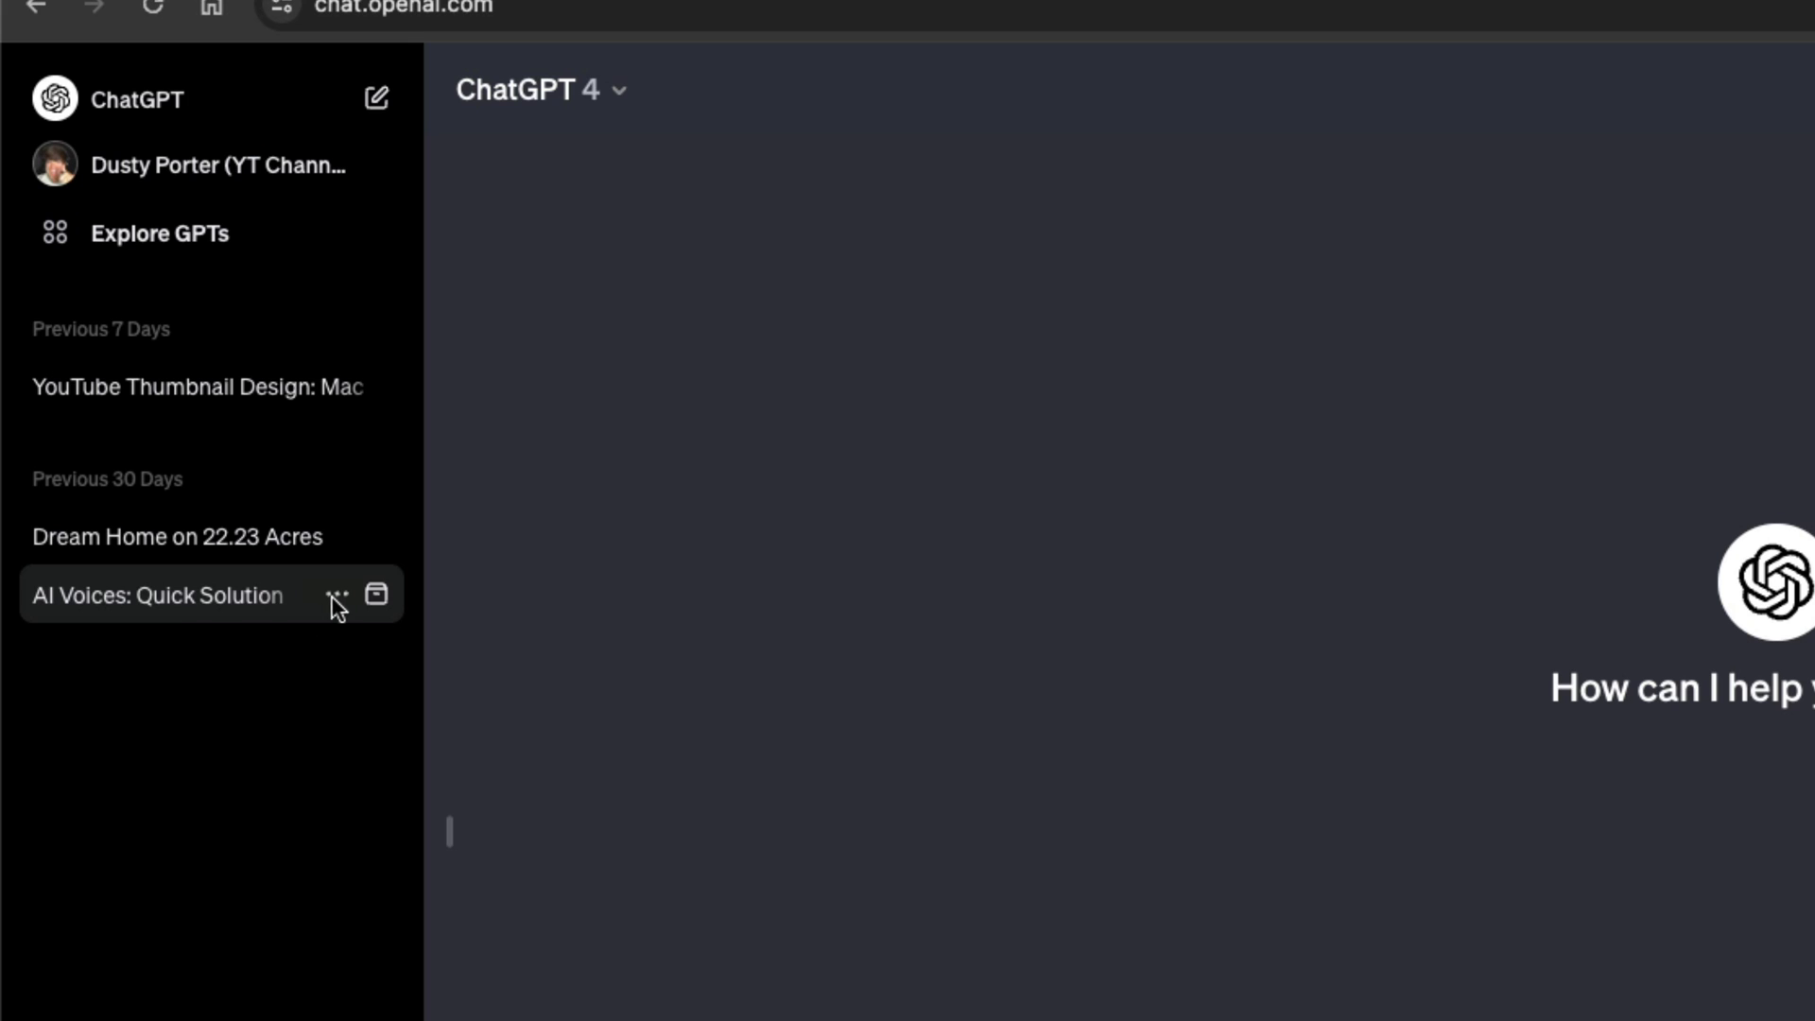
- After opening the AI Voices chat's options, open Settings from the sidebar account menu
click(336, 595)
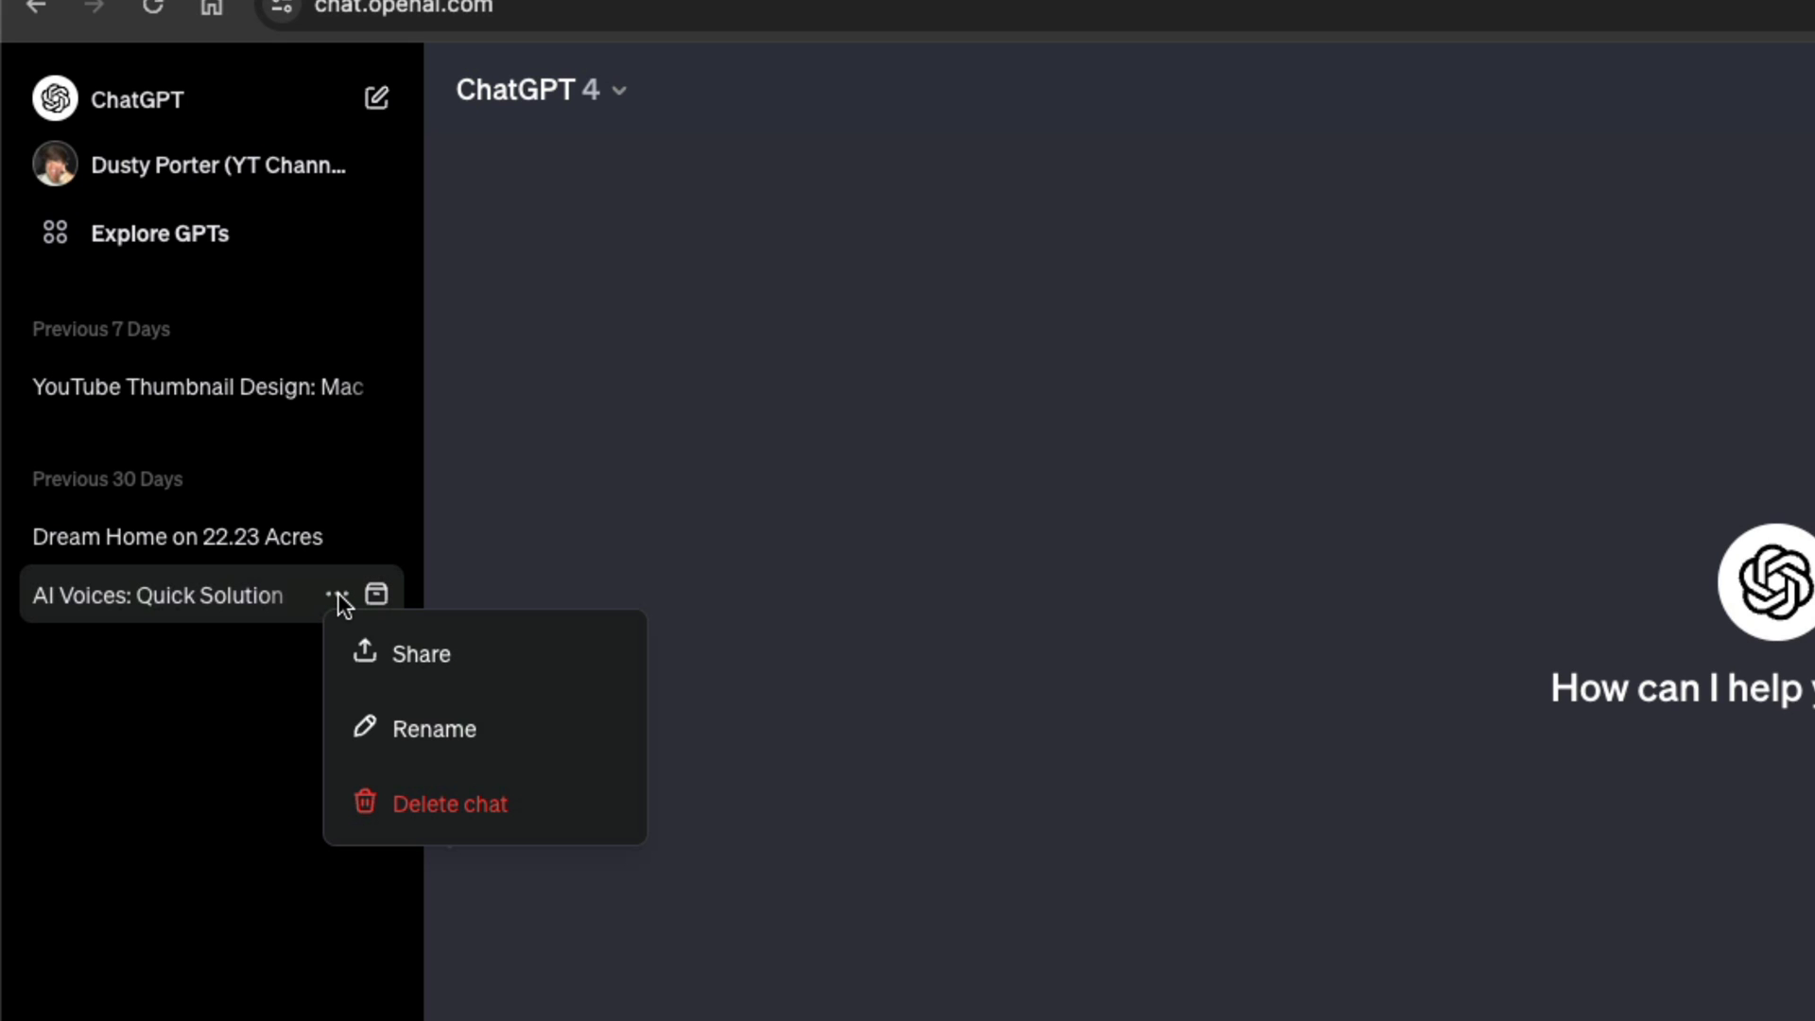
mouse_move(419, 804)
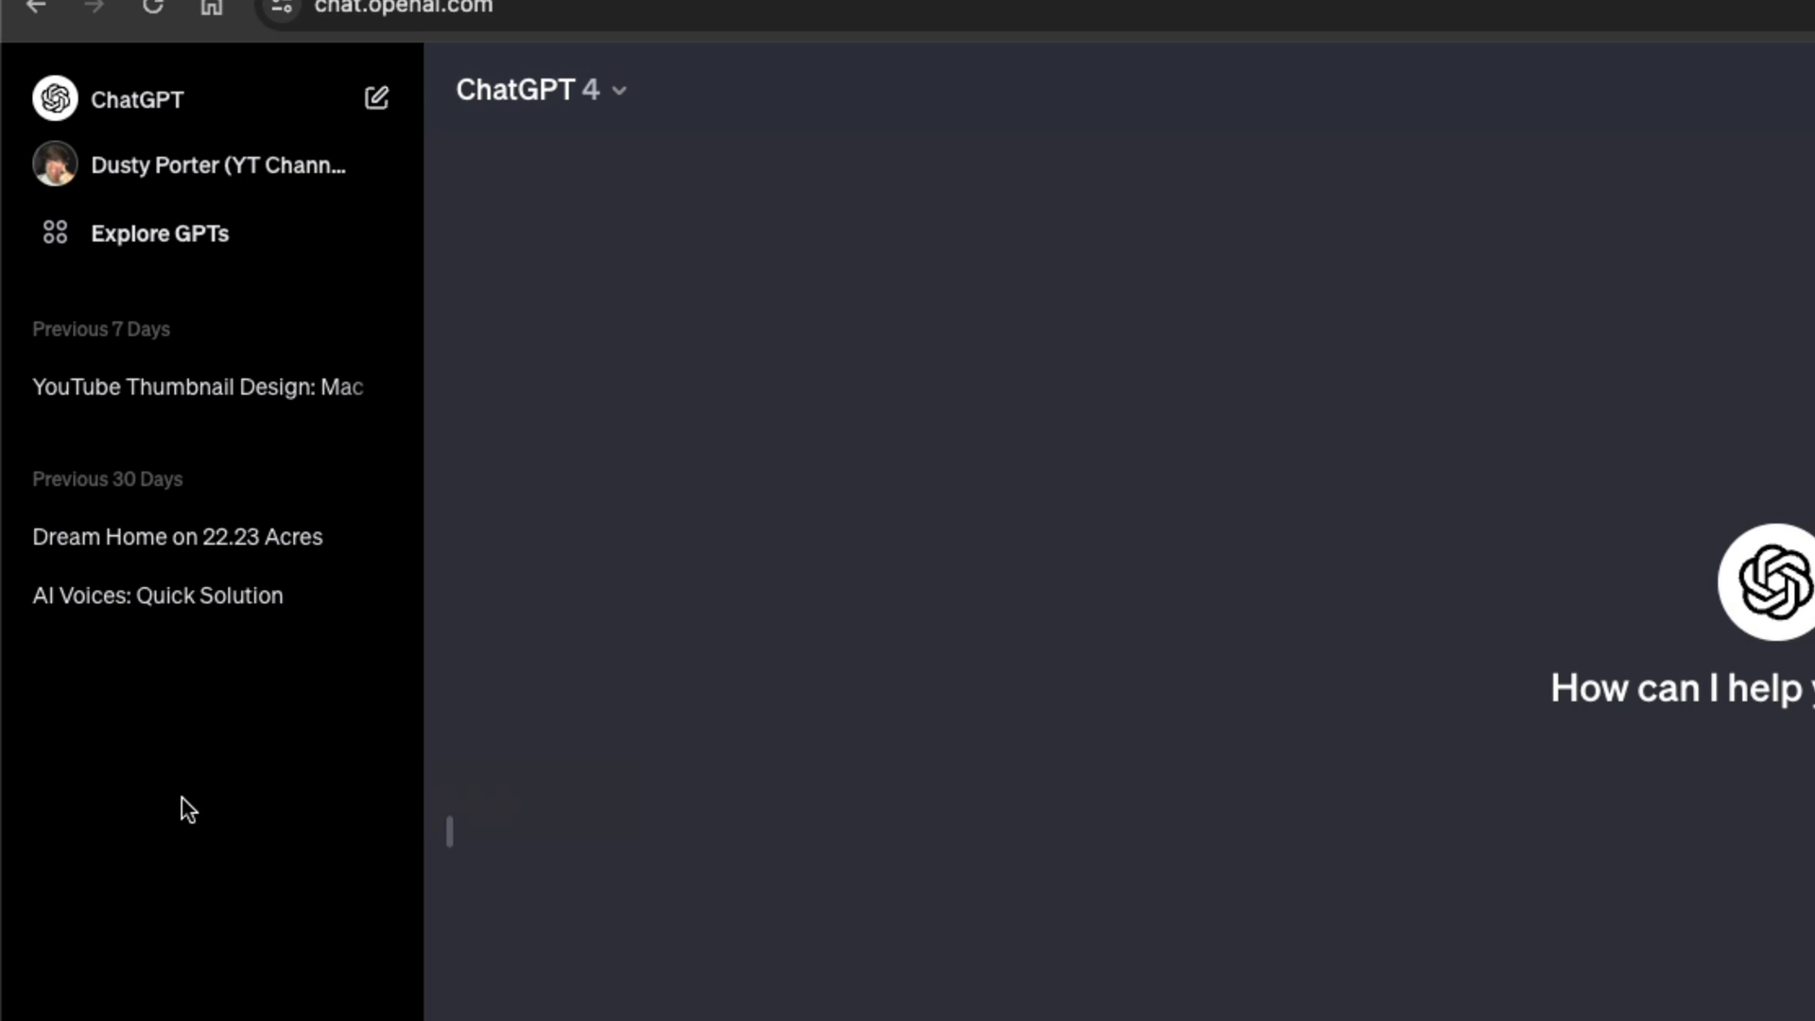
scroll(down, 3)
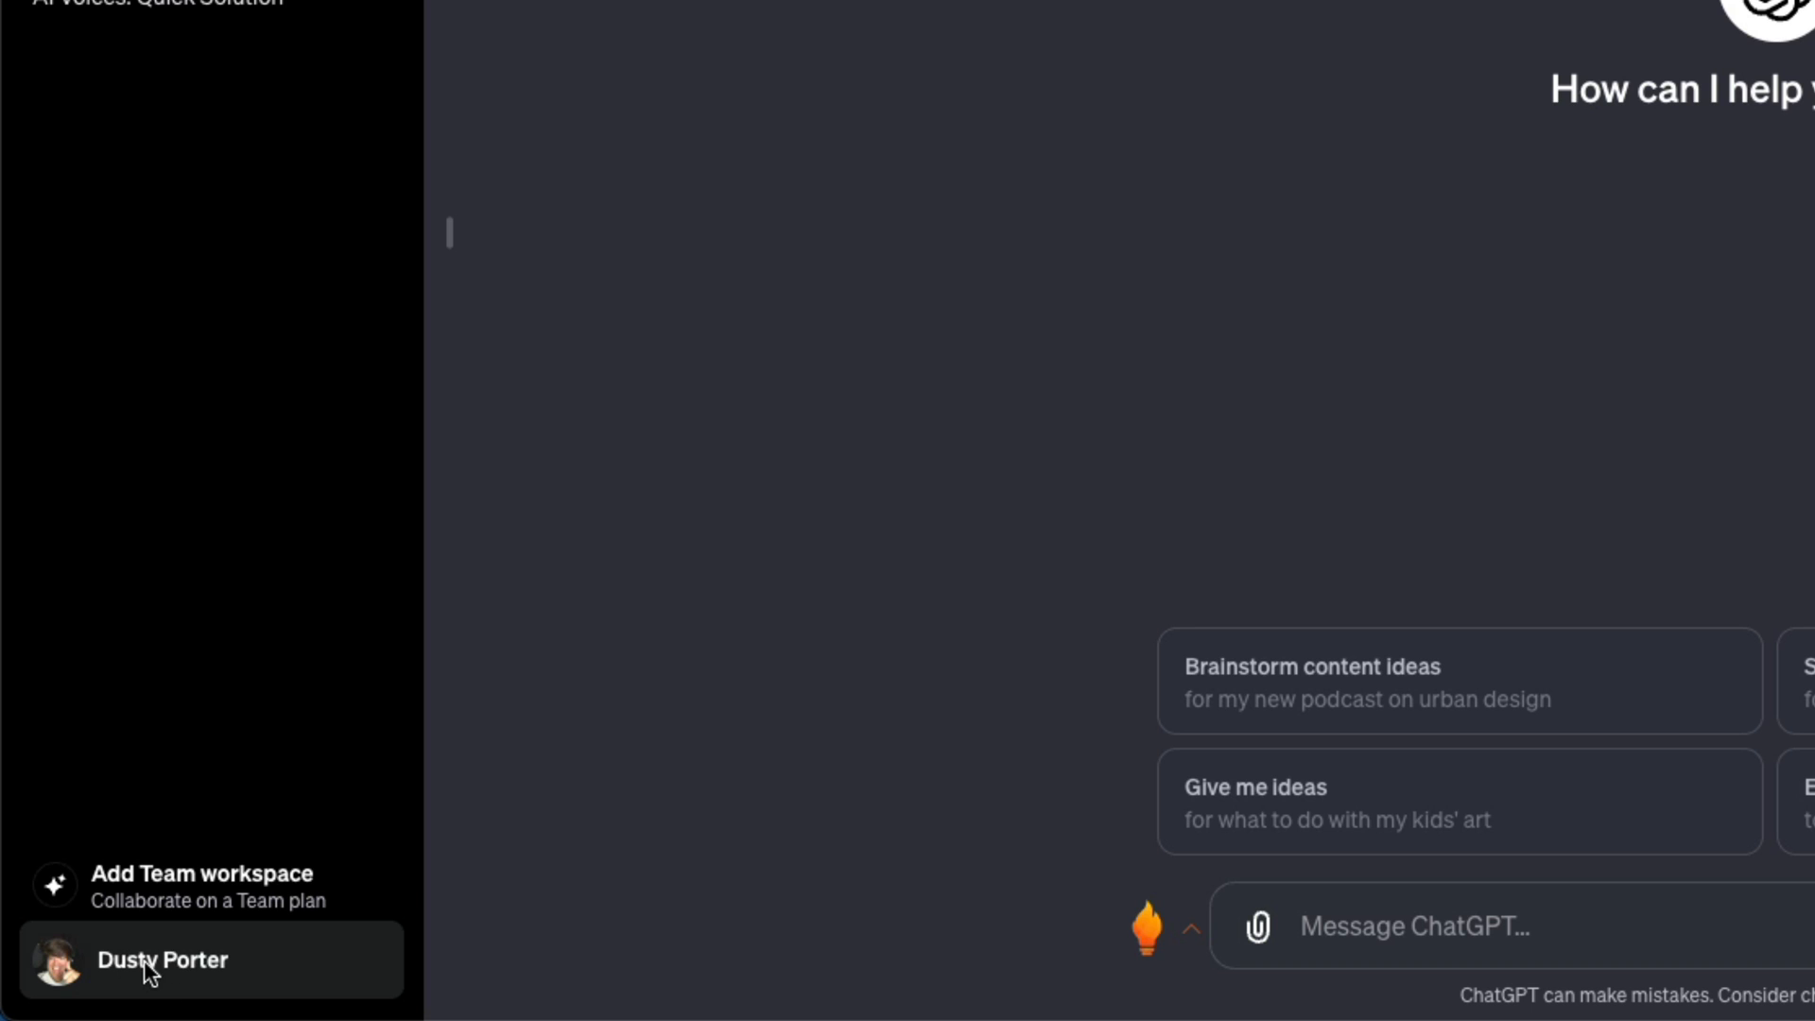
click(162, 960)
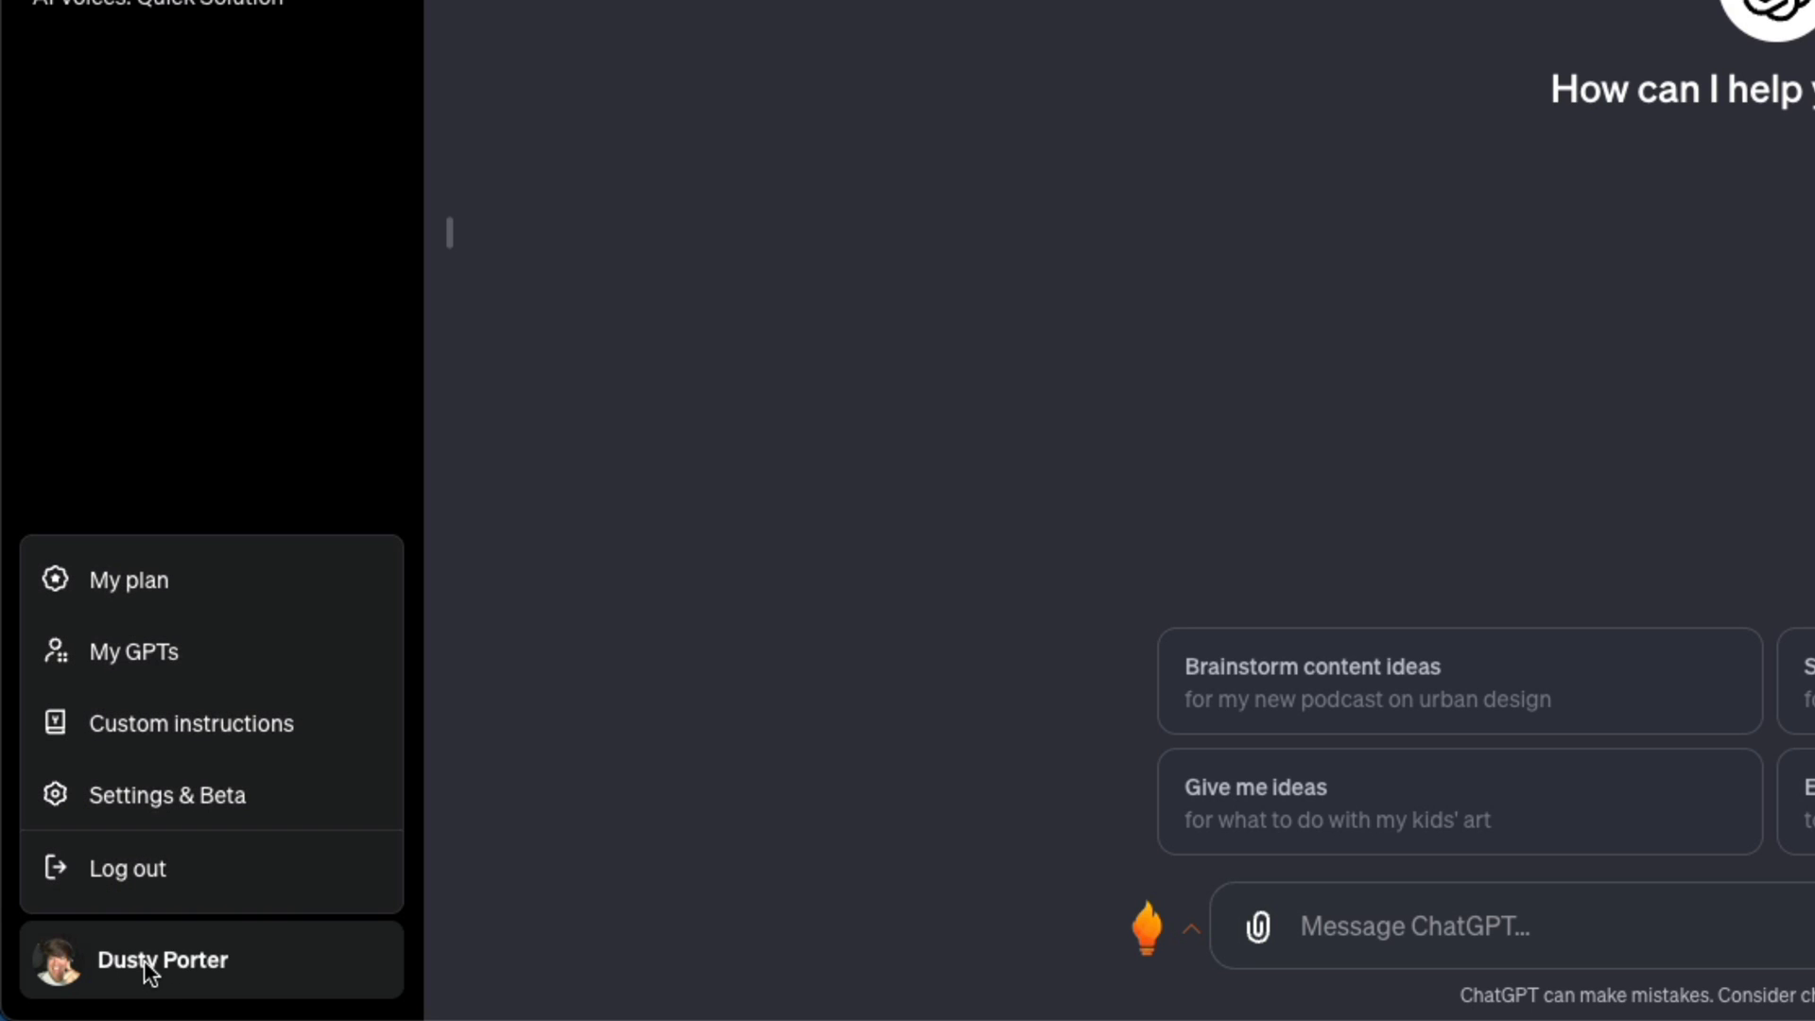
mouse_move(167, 794)
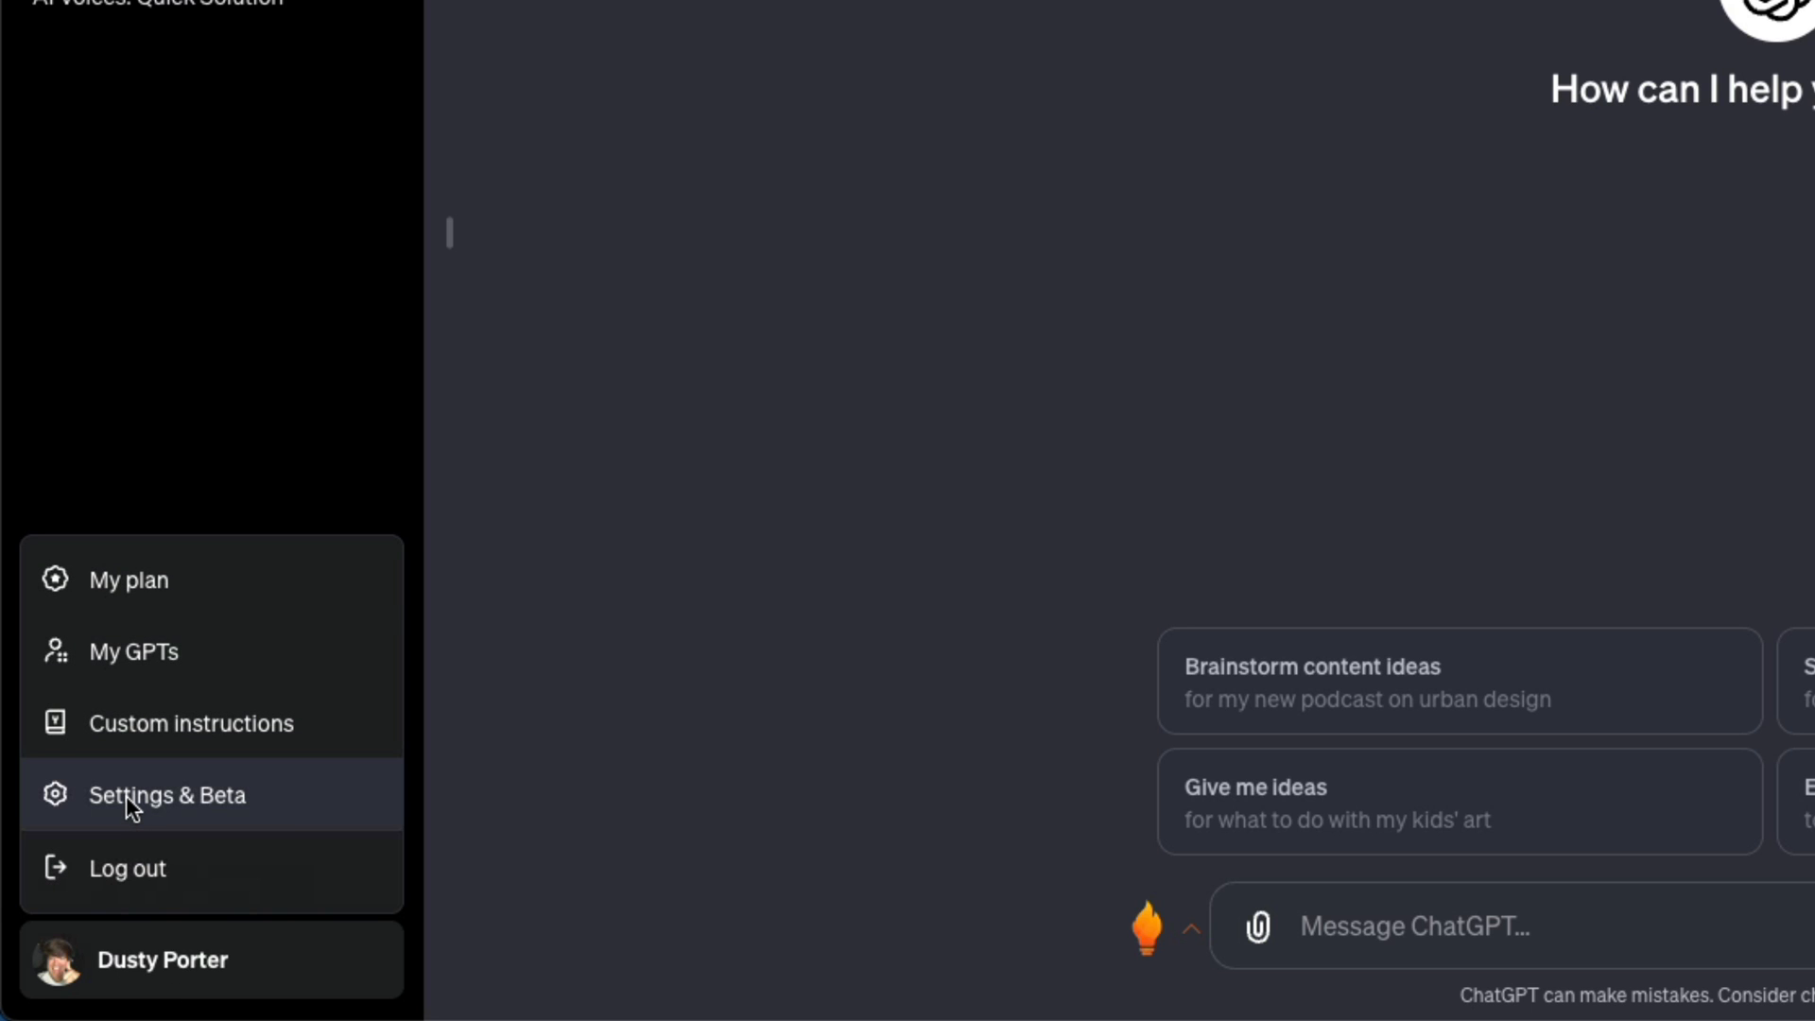
click(166, 794)
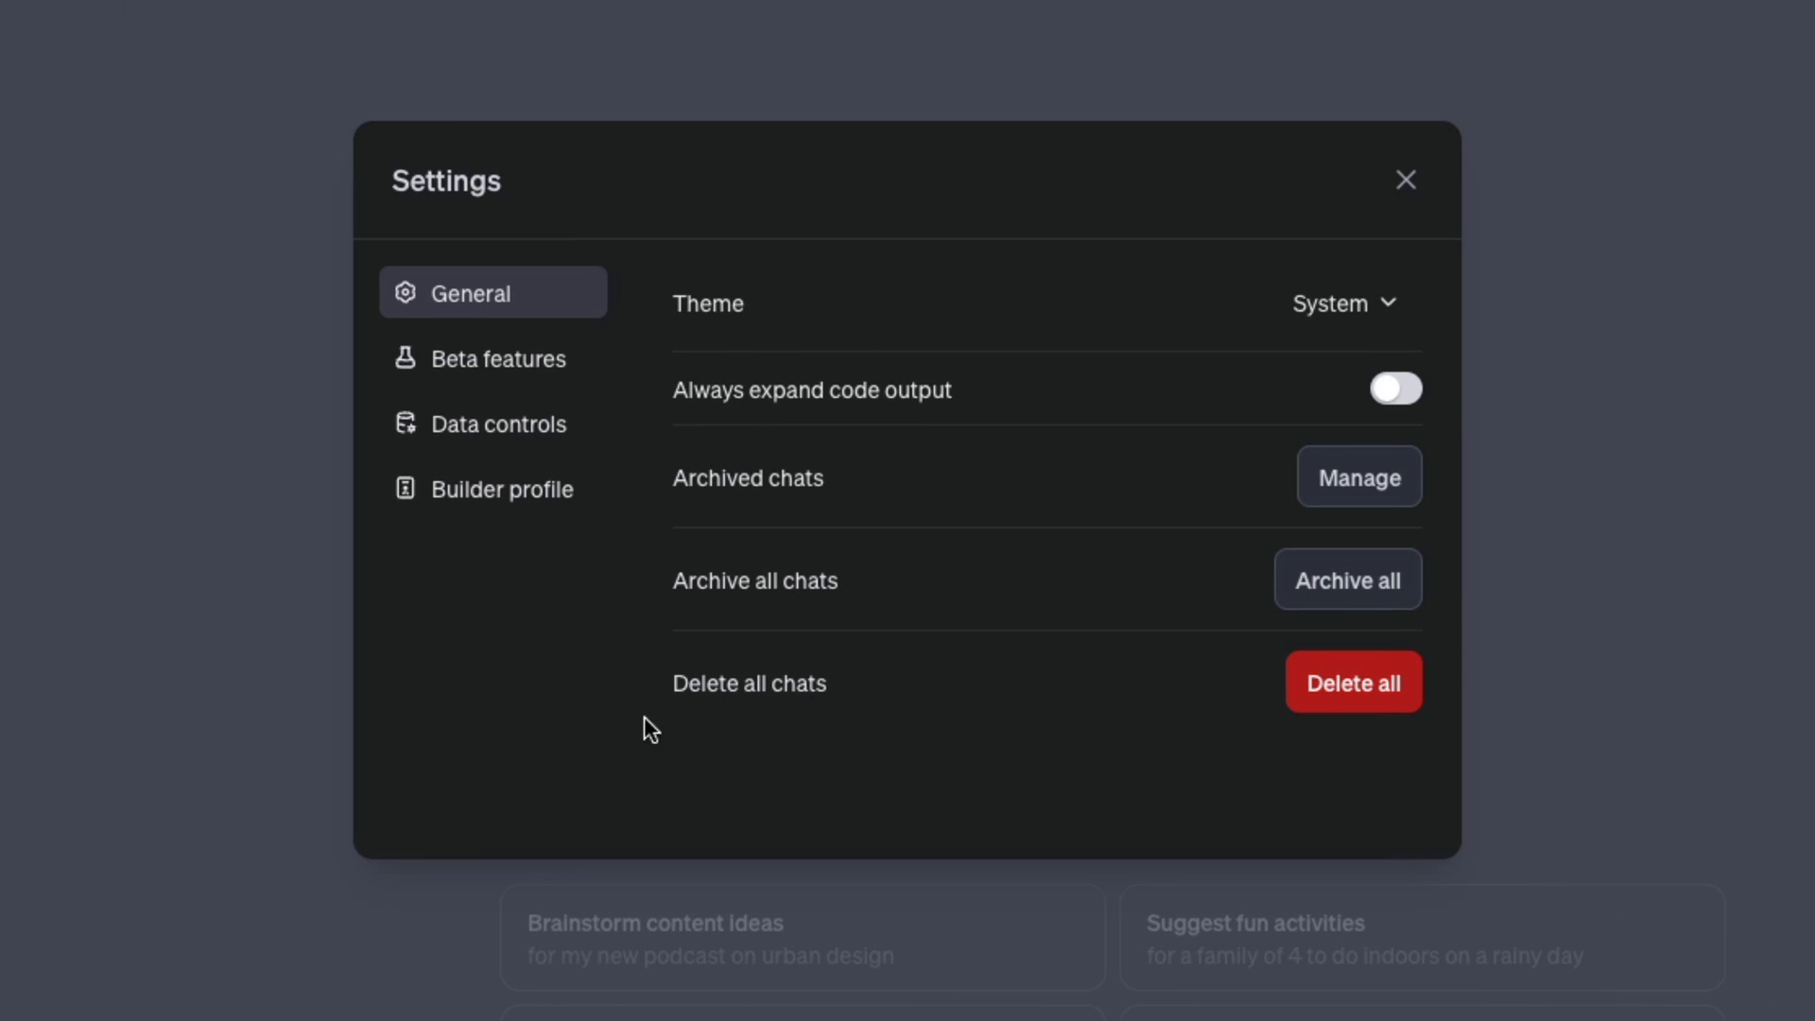
mouse_move(717, 715)
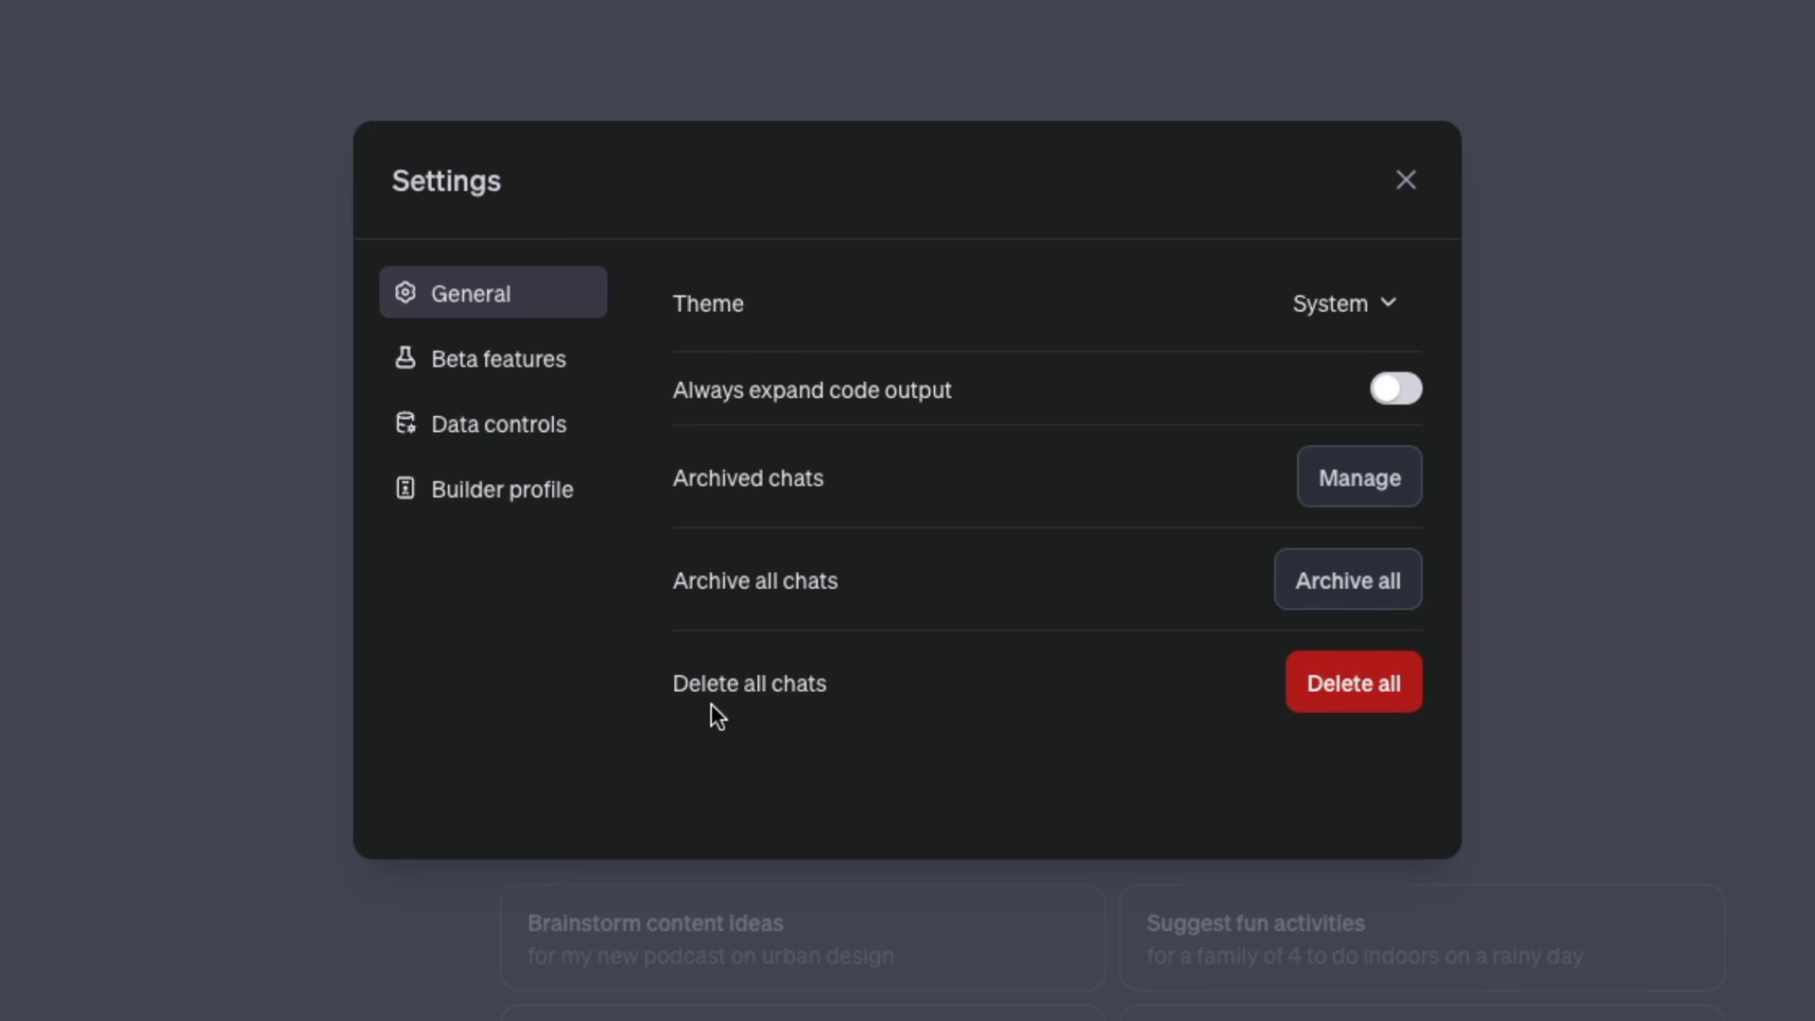
mouse_move(793, 726)
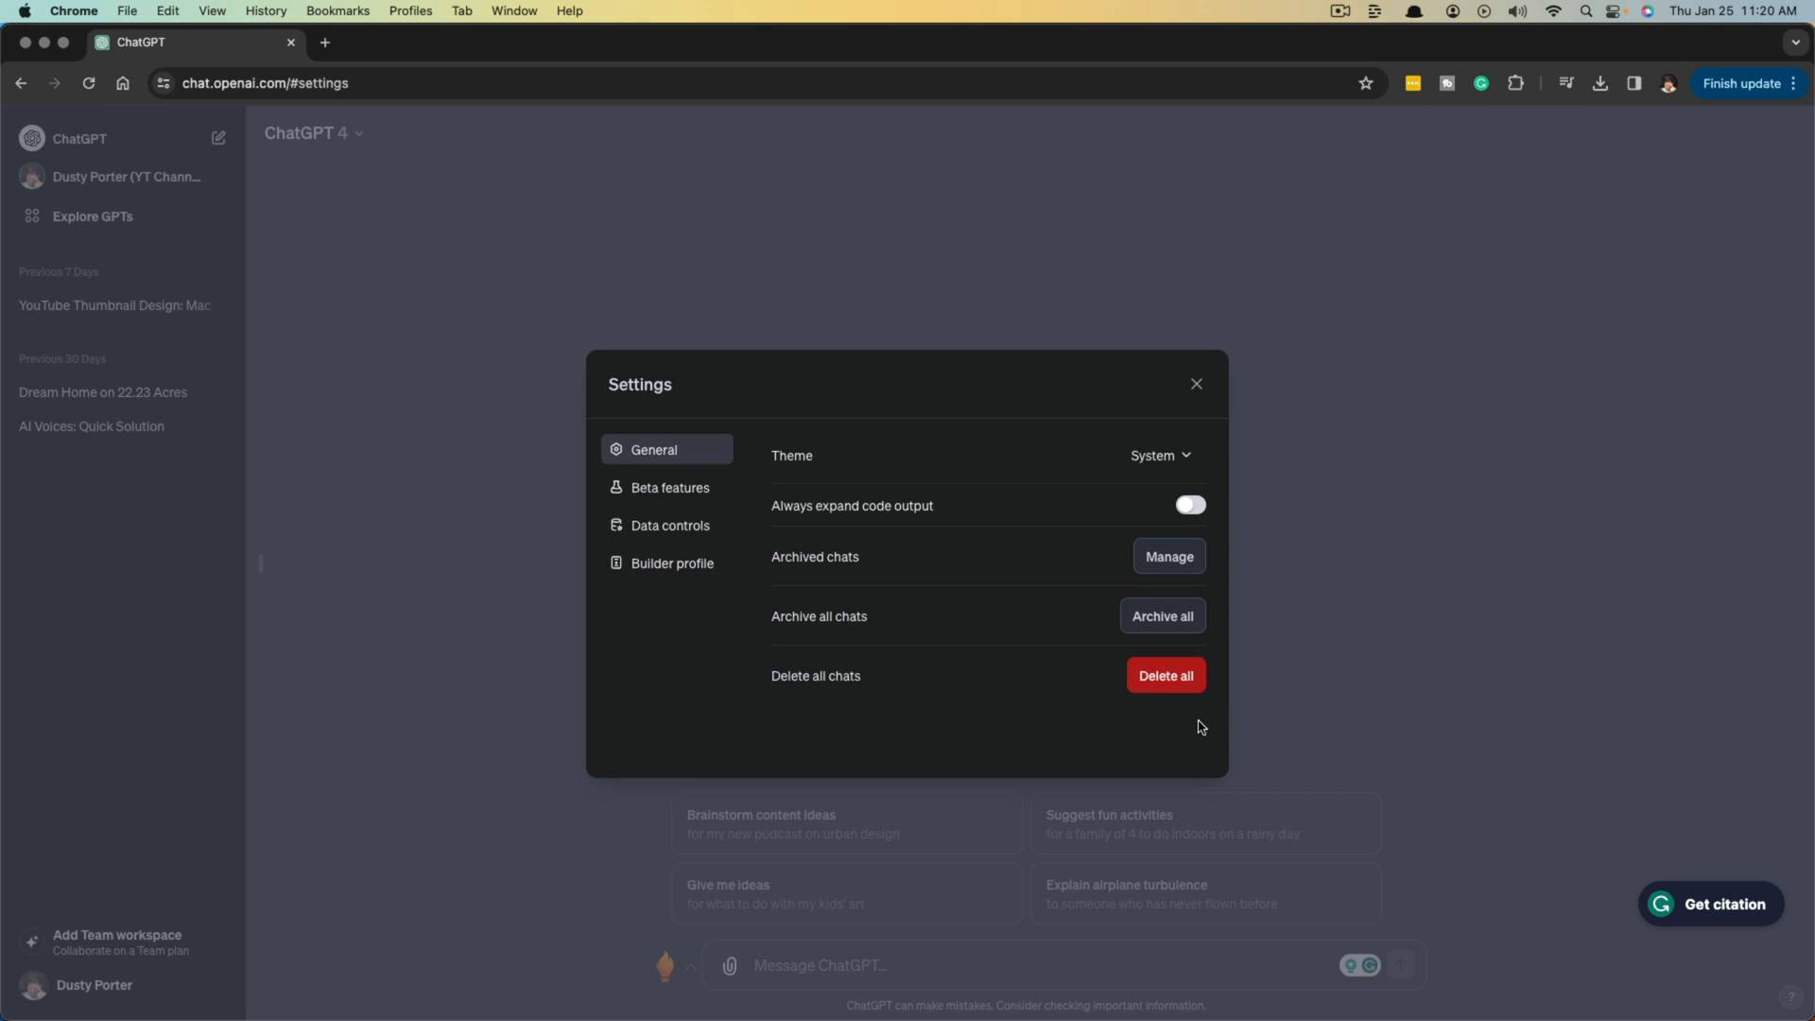
- Delete all chats, confirm clearing the history, then type 'Archive Test'
click(1166, 675)
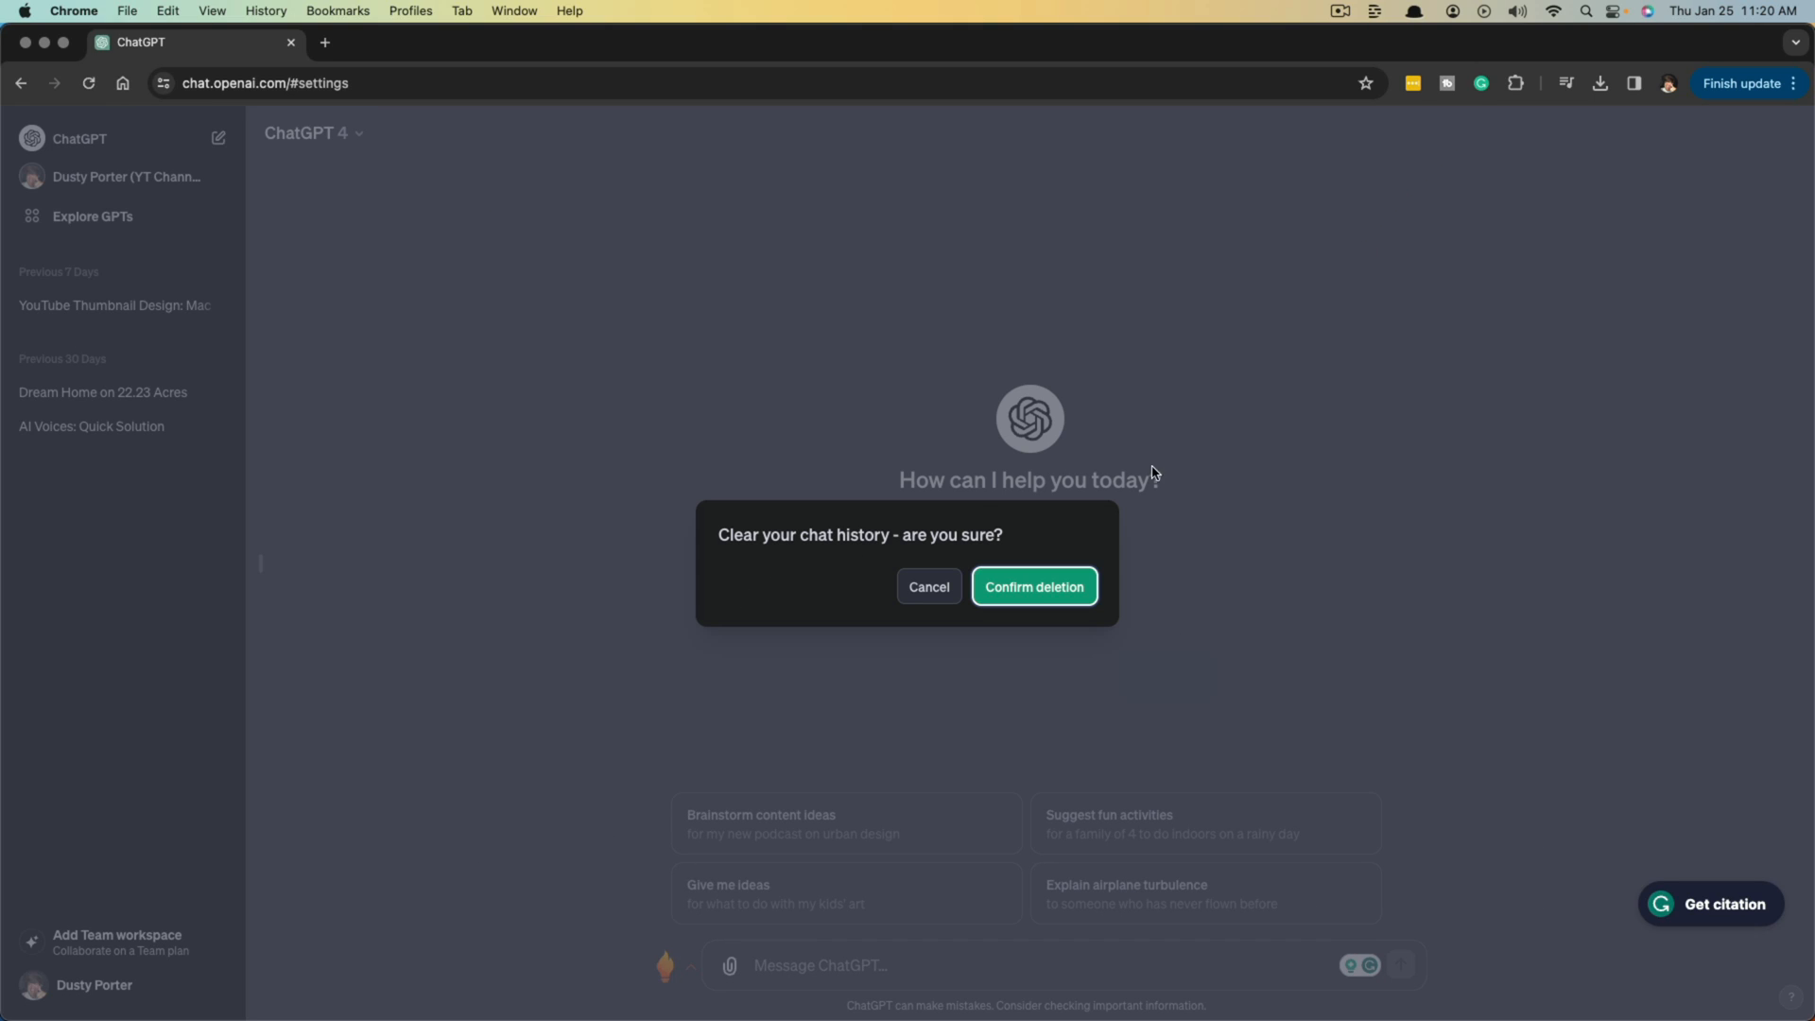
click(1032, 586)
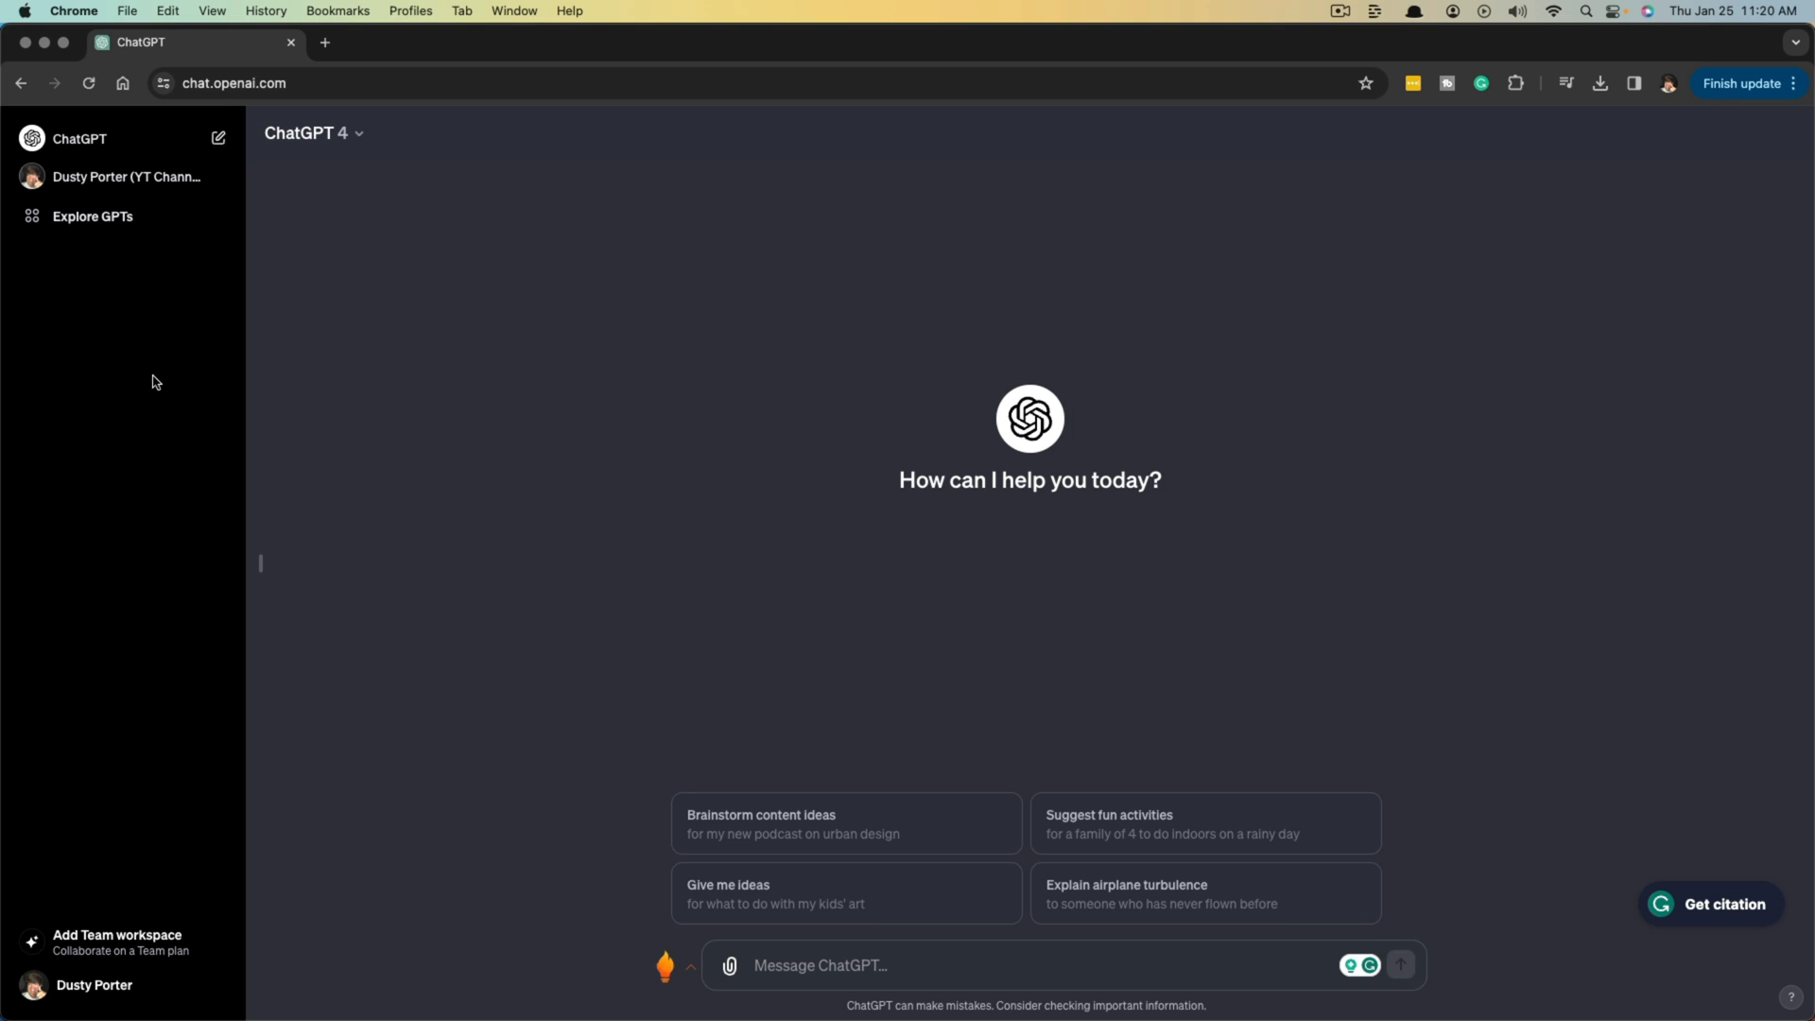
mouse_move(133, 394)
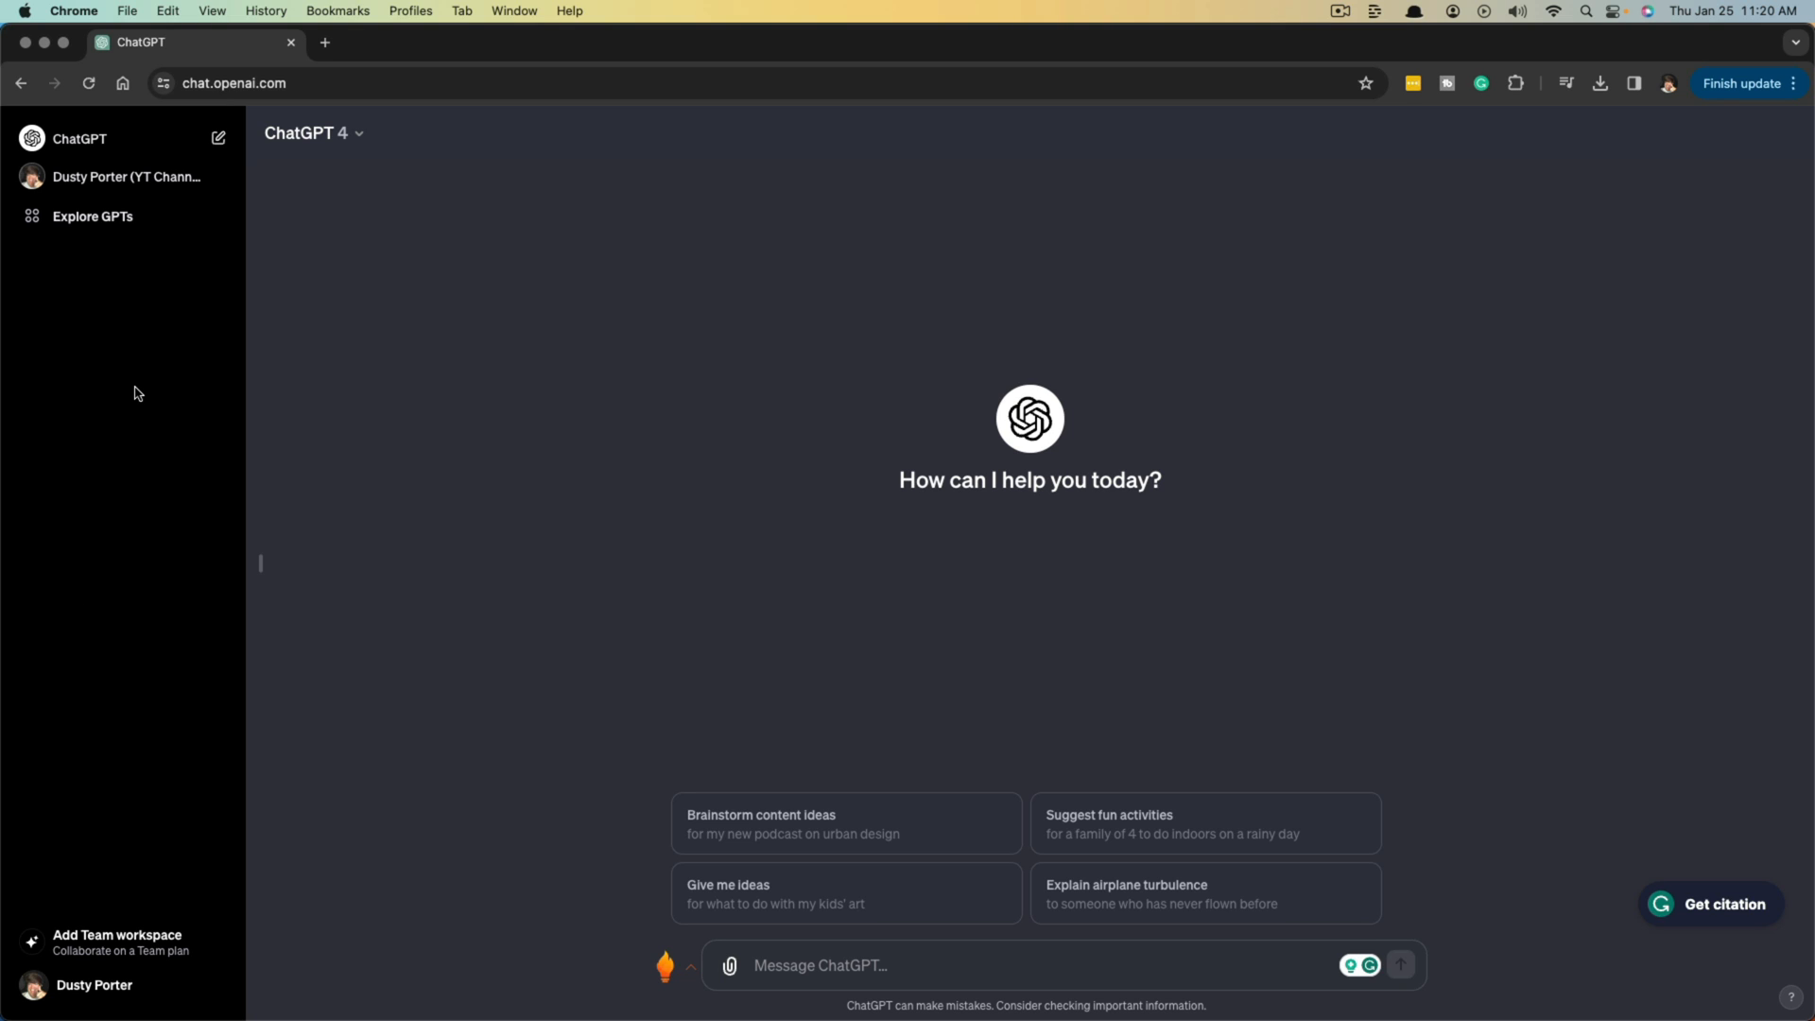
text(Archive Test)
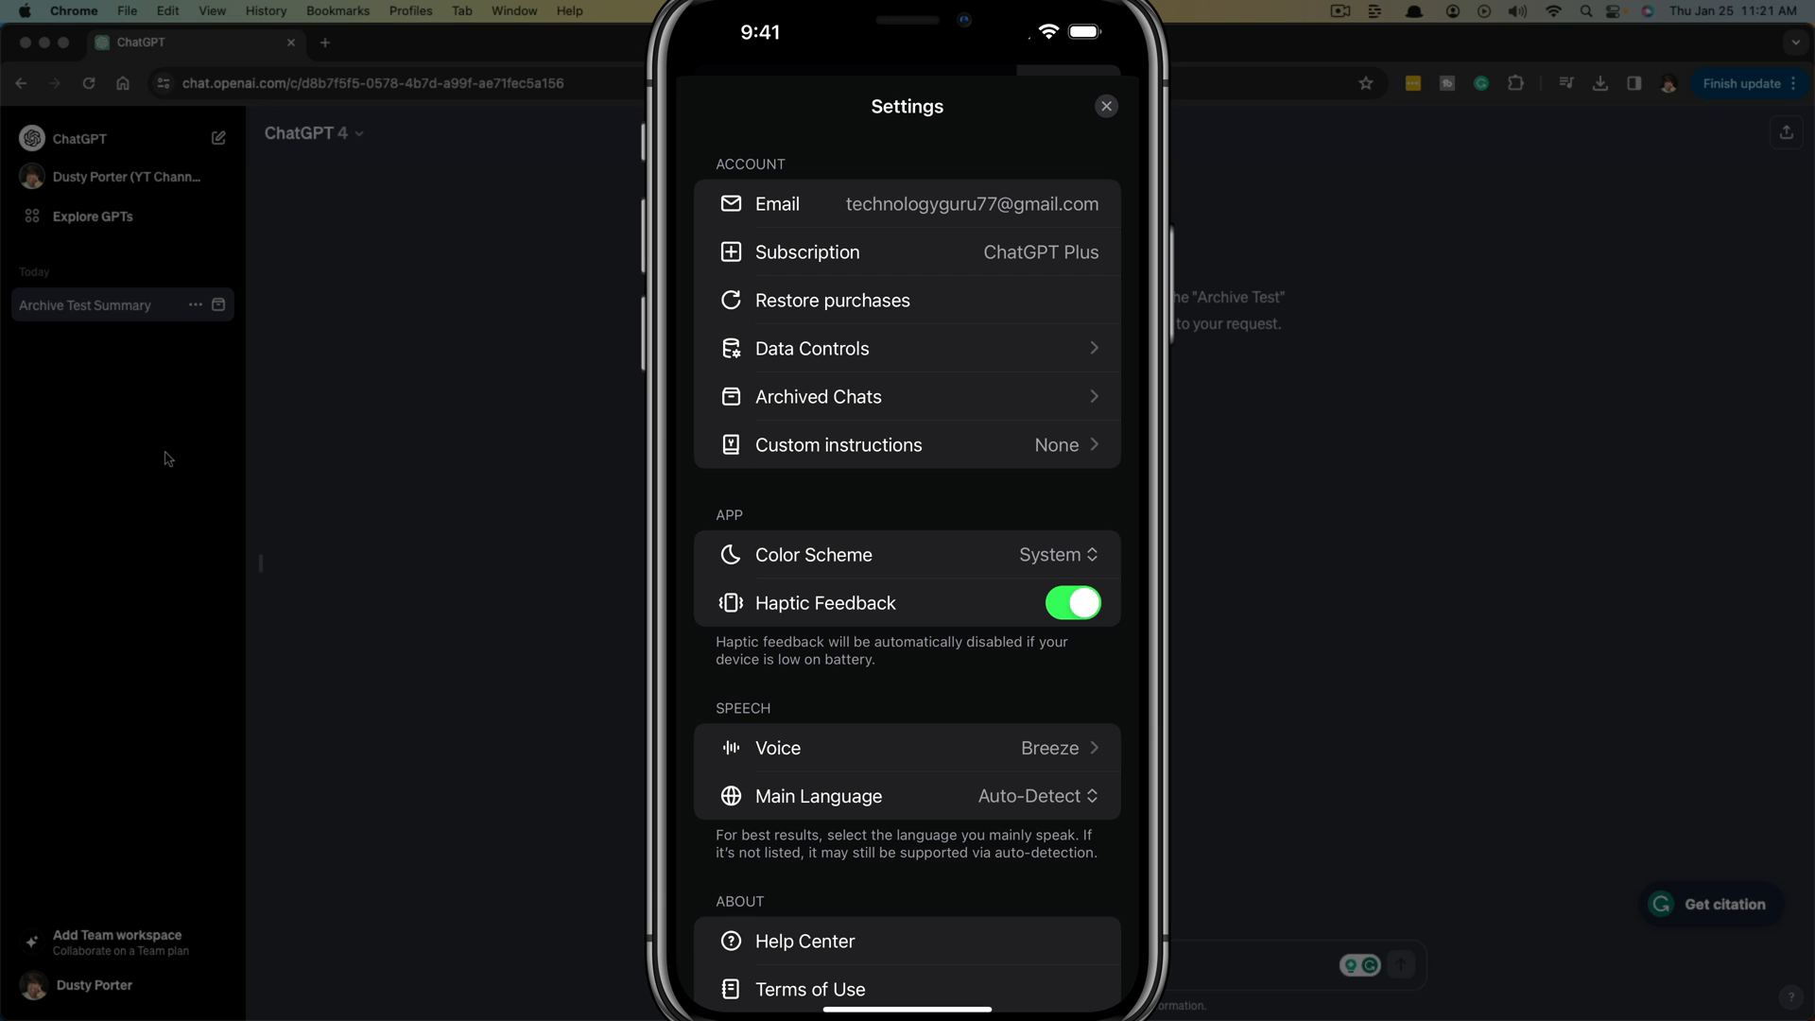
- Open Data Controls in the iPhone app's settings
click(812, 349)
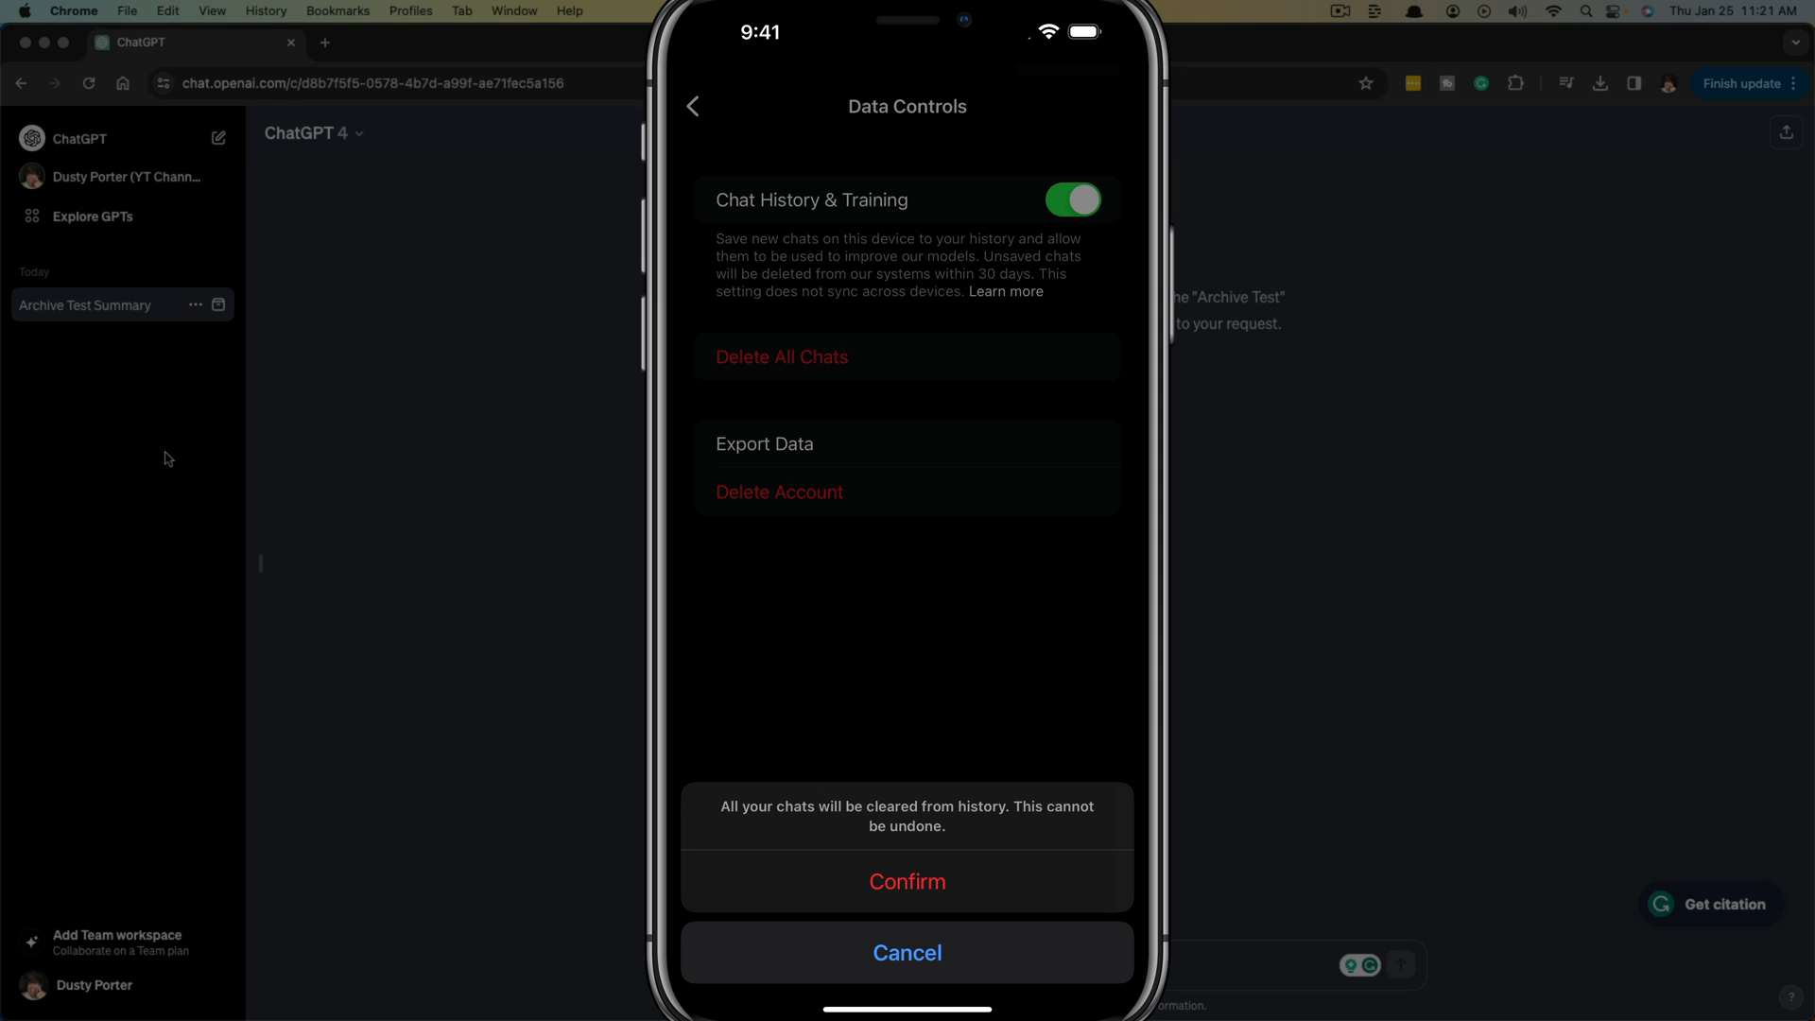
click(906, 952)
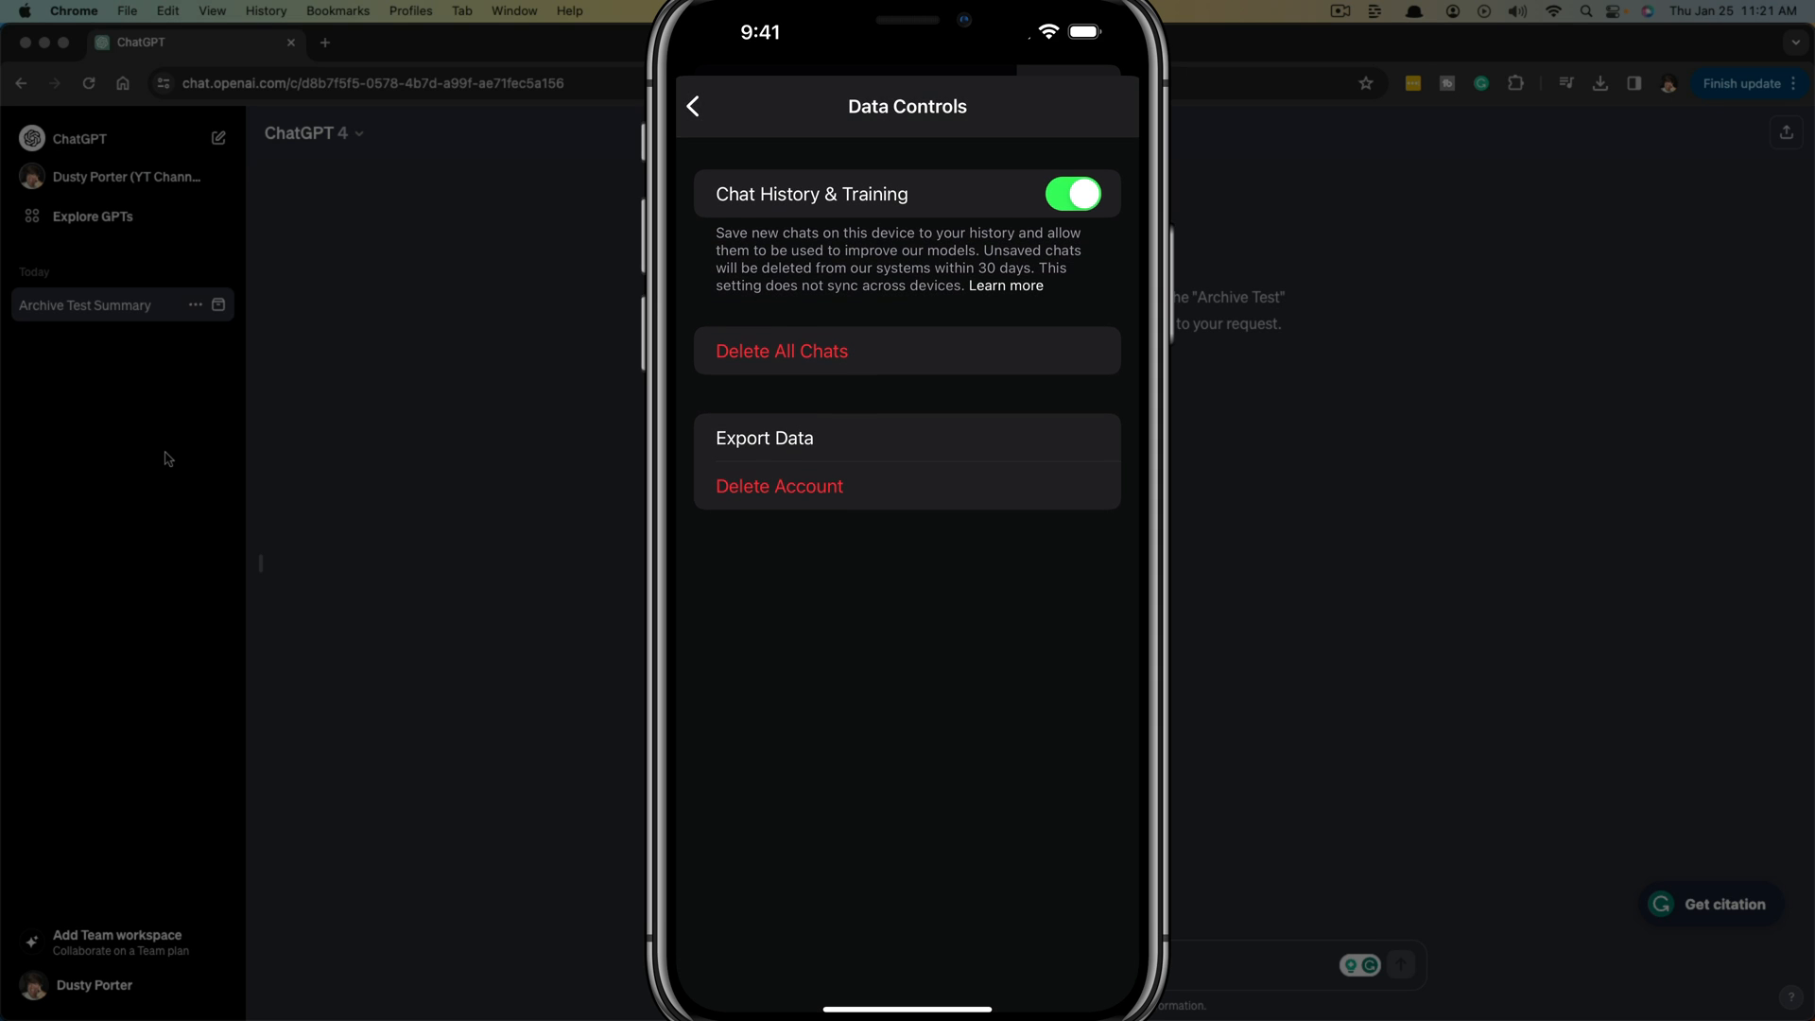